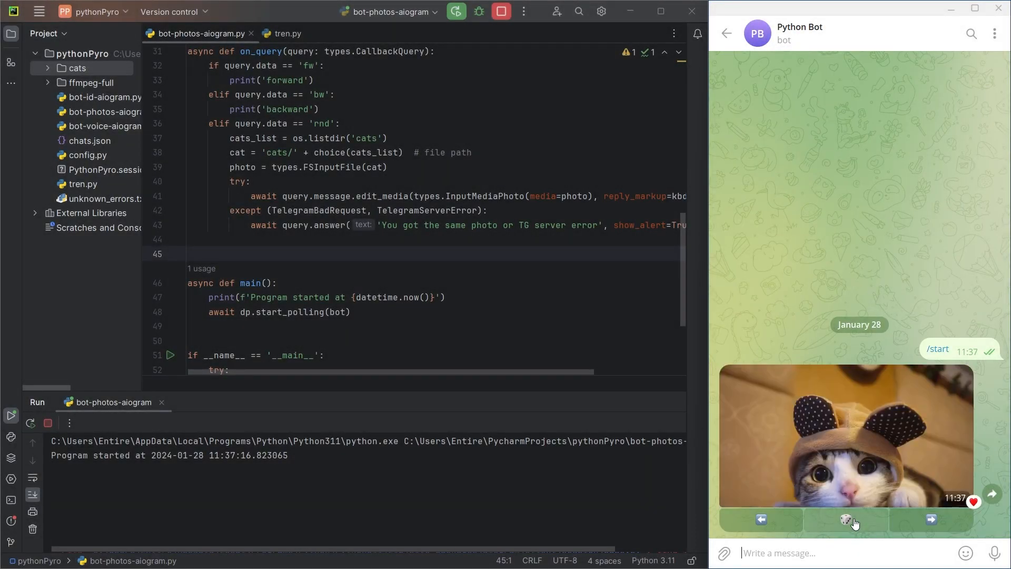
# Strip the bot script down to imports, token, bot, dispatcher and main.
pyautogui.click(846, 519)
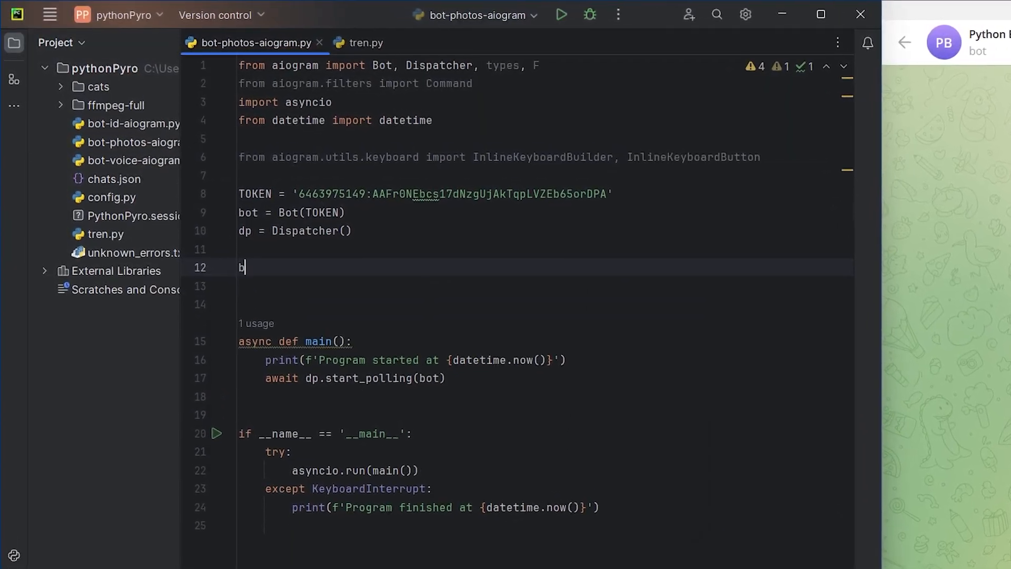
# Define three InlineKeyboardButtons with emoji text and callback_data fw, rnd, bw, then begin kbd.
pyautogui.write("utton_fw = InlineKeyboardButton('")
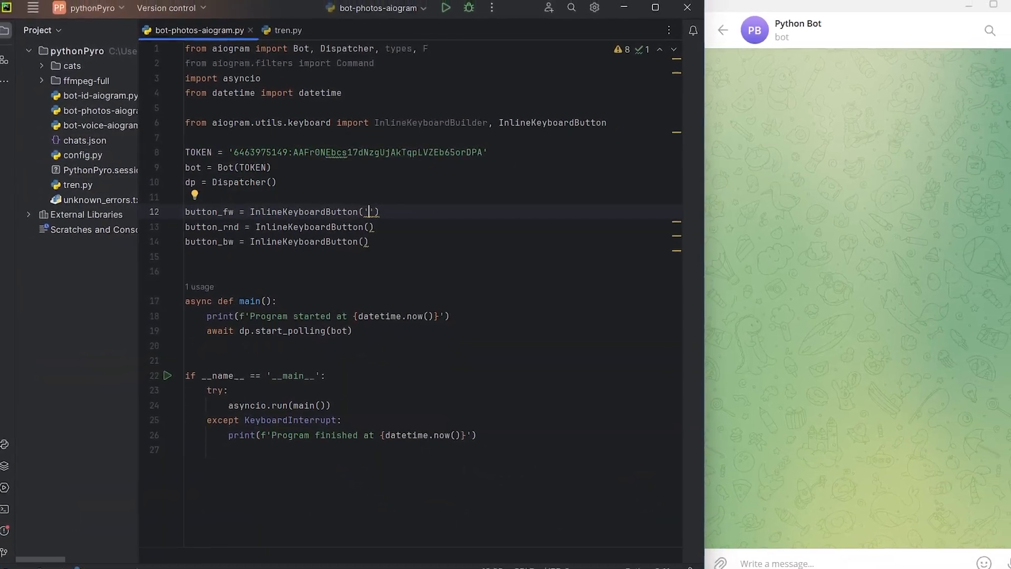
pyautogui.click(985, 563)
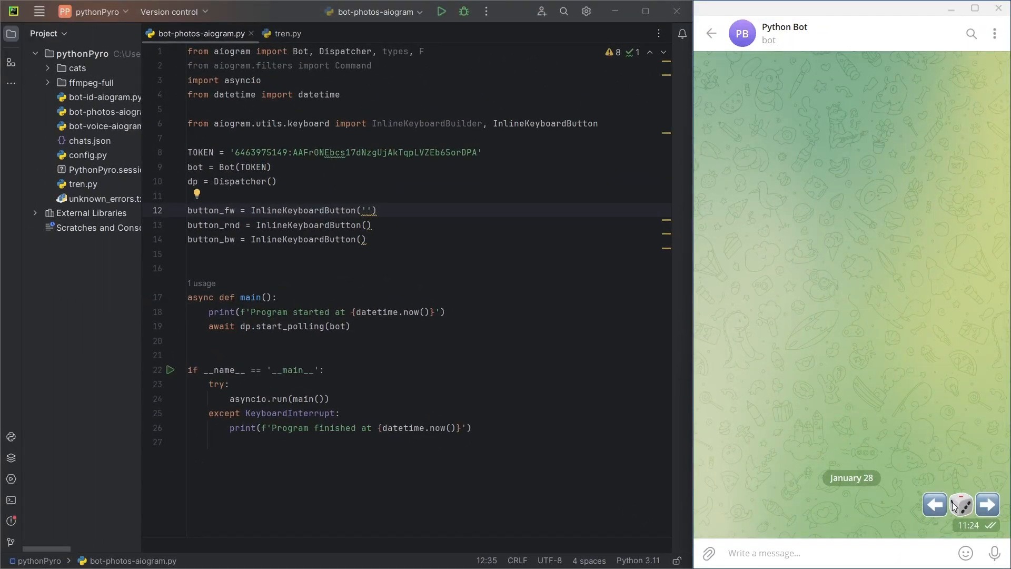
pyautogui.click(961, 505)
pyautogui.write("'➡️', callback_data='")
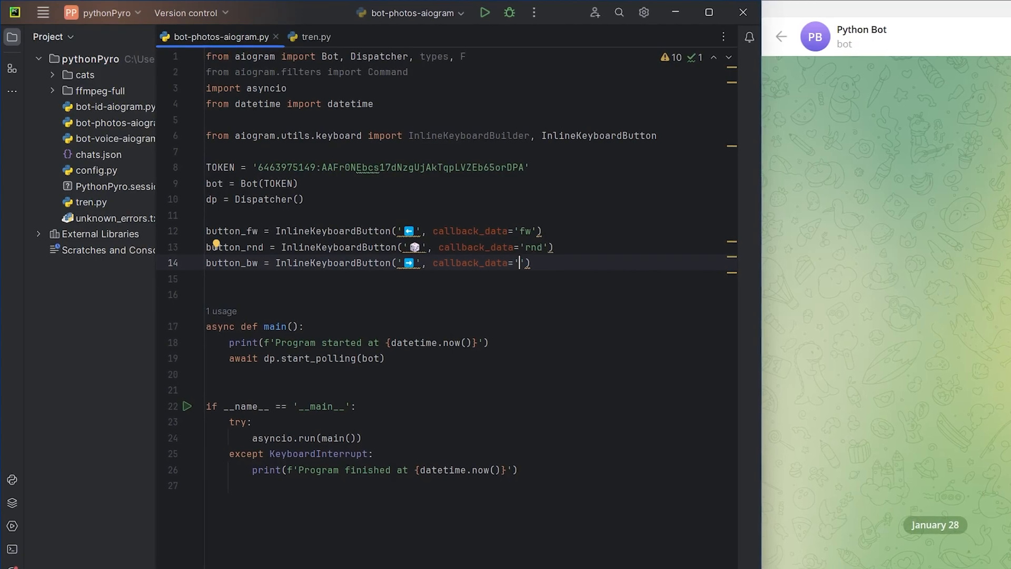
pyautogui.write('bw')
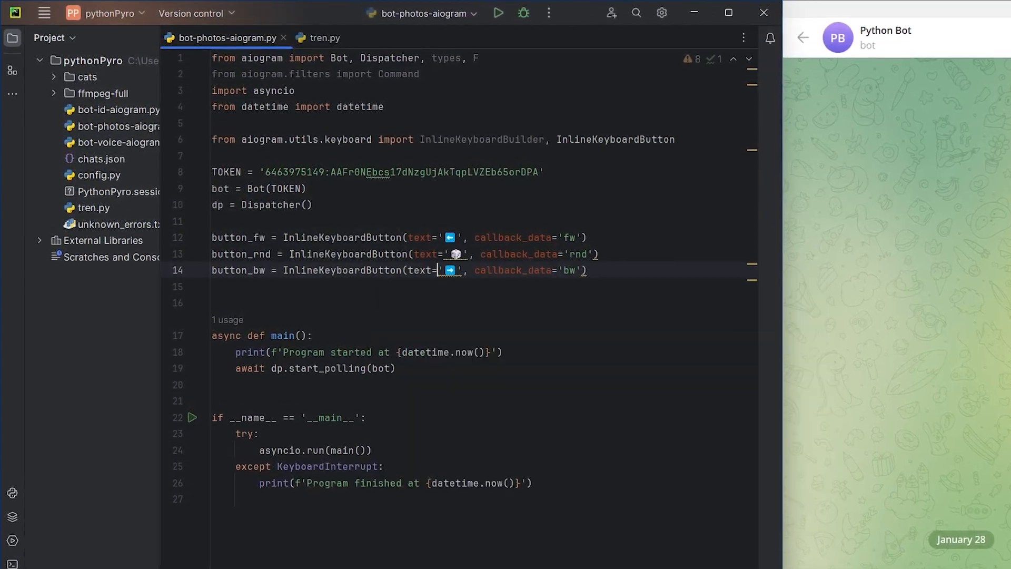
pyautogui.write('kbd = [[')
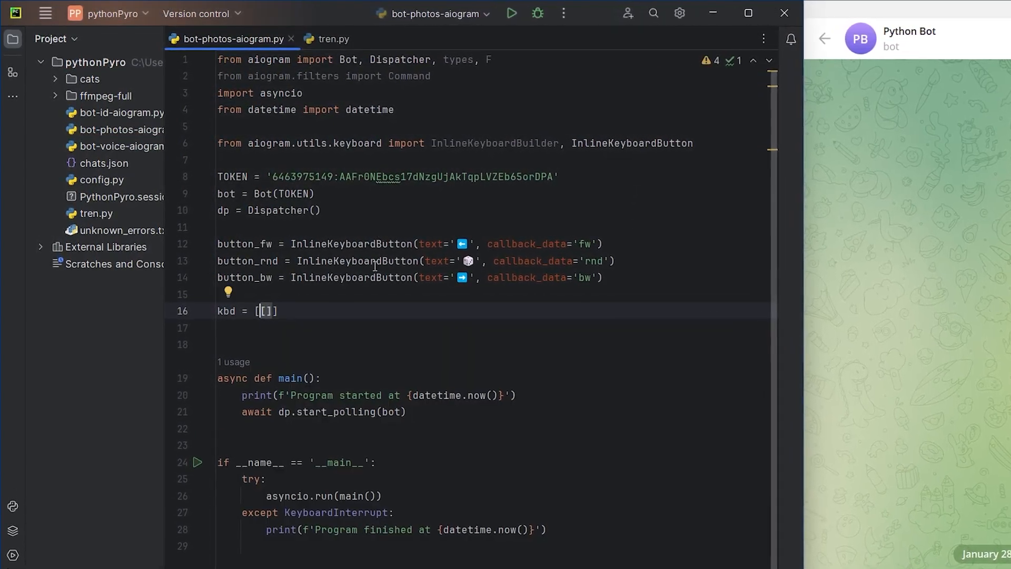
# Wrap button_bw, button_rnd, button_fw in one row of an InlineKeyboardBuilder as kbd.
pyautogui.write('button_bw,')
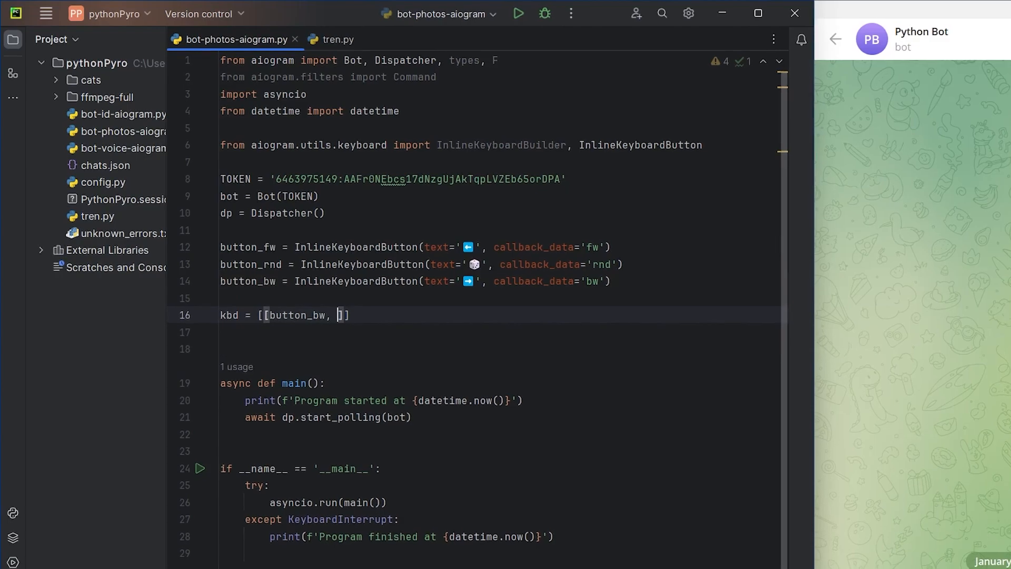
pyautogui.write('button_rnd, button_fw')
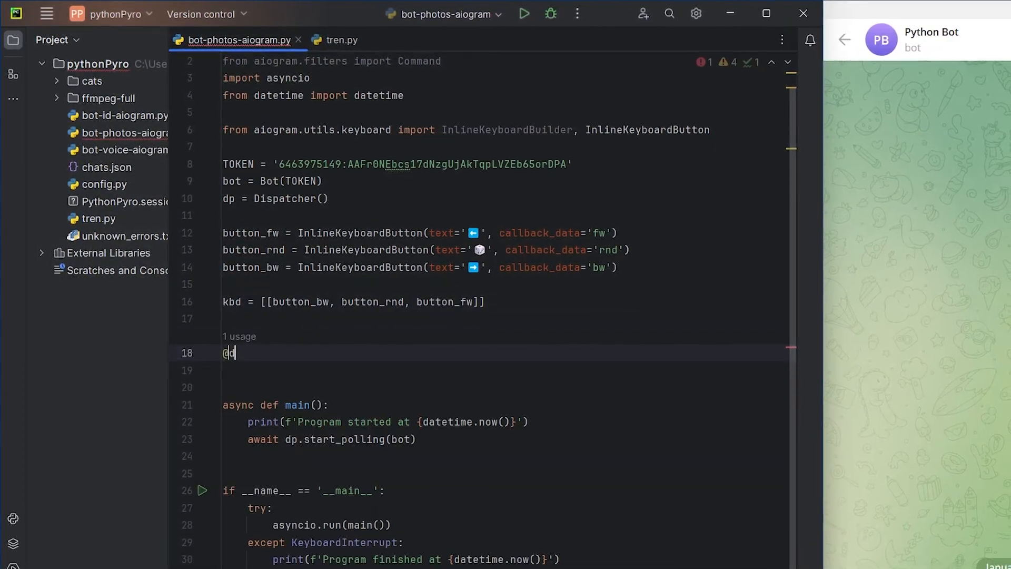
# Add a /start handler on_start that answers 'keyboard' with reply_markup=kbd.as_markup().
pyautogui.write('p.message')
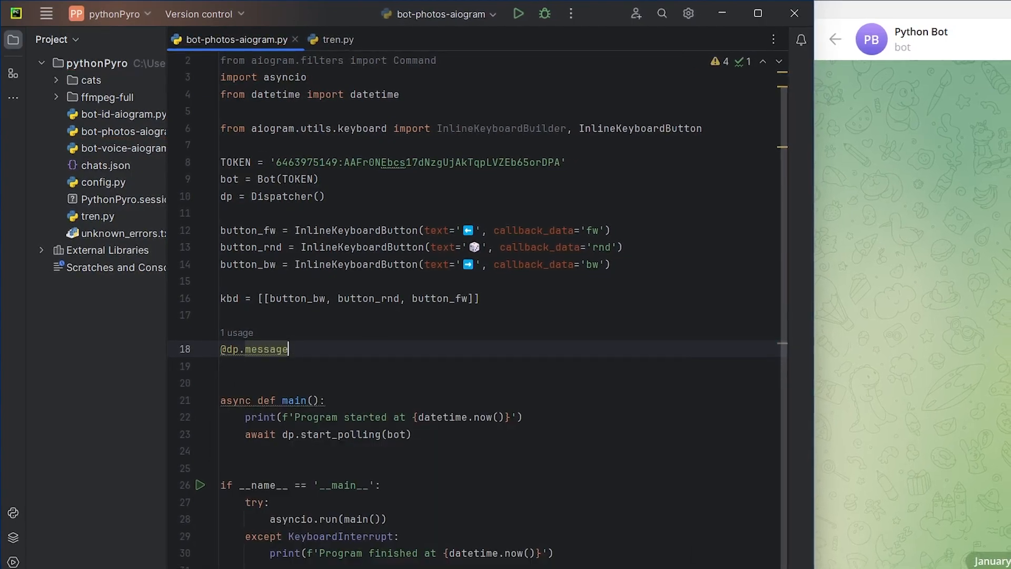
pyautogui.write("(Command('start'))")
pyautogui.click(497, 367)
pyautogui.write('async def on_start')
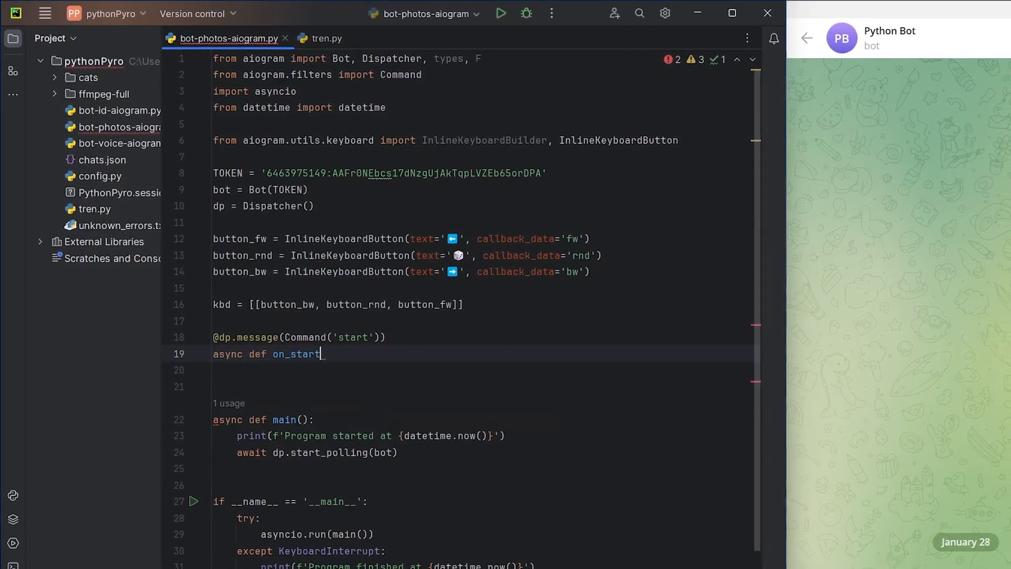
pyautogui.write('(message: types)')
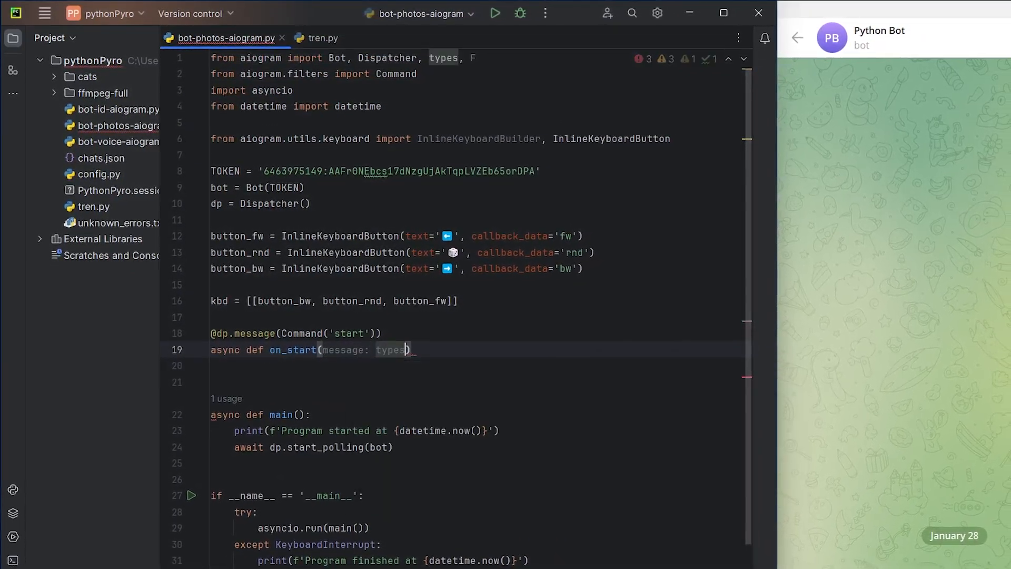
pyautogui.write('.Message')
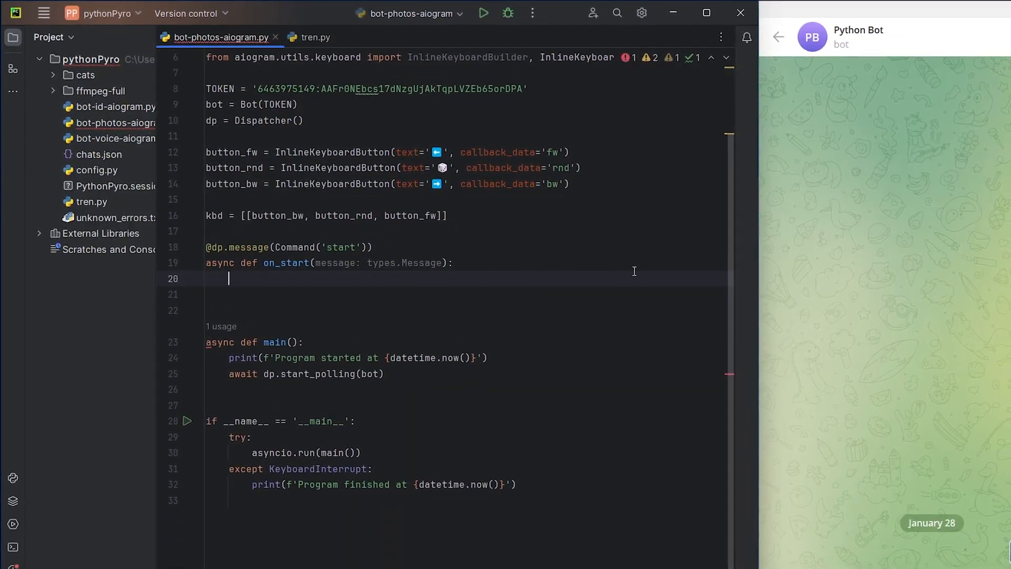
pyautogui.write('await')
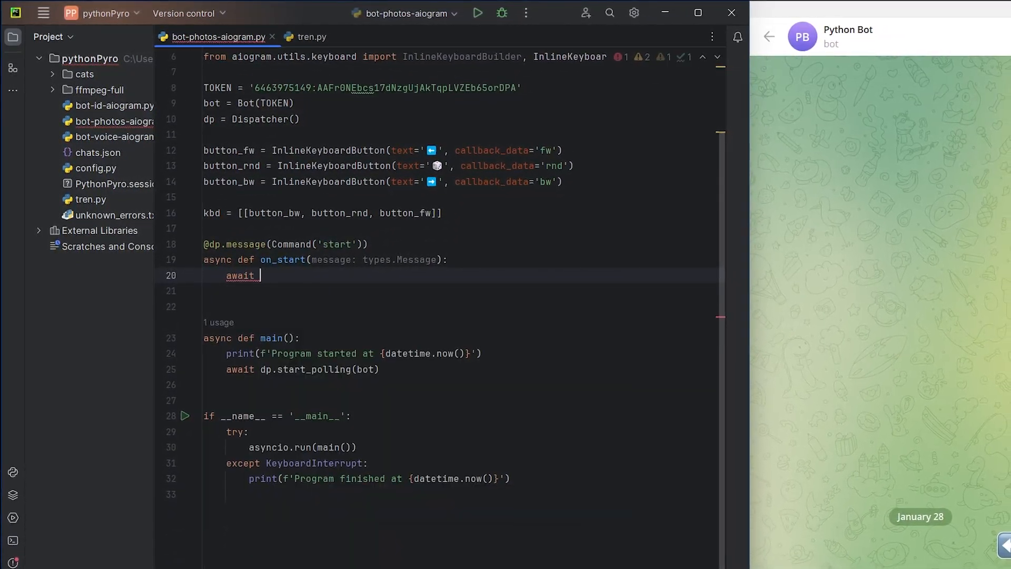
pyautogui.write('message.answer()')
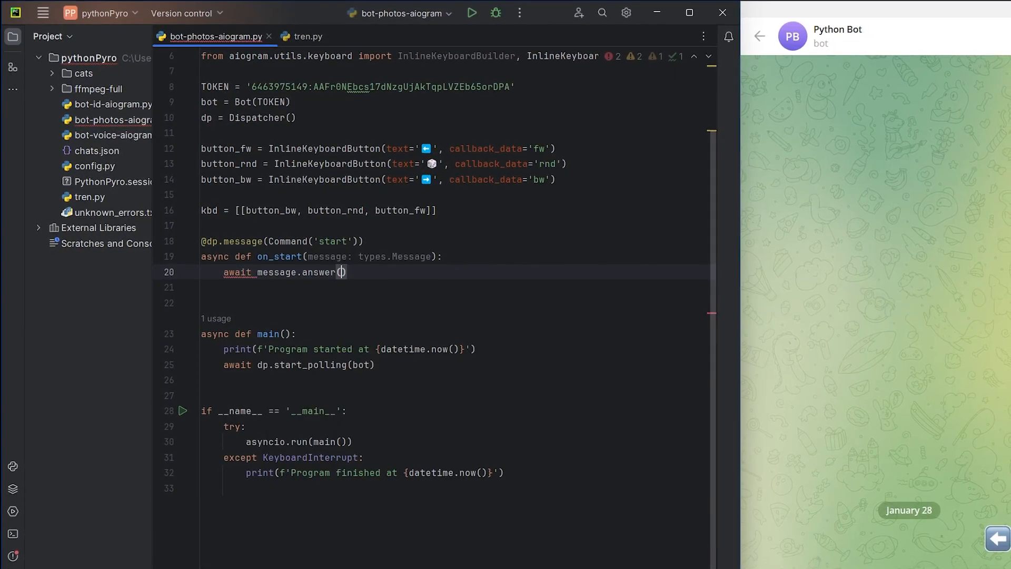
pyautogui.write("'keyboard',")
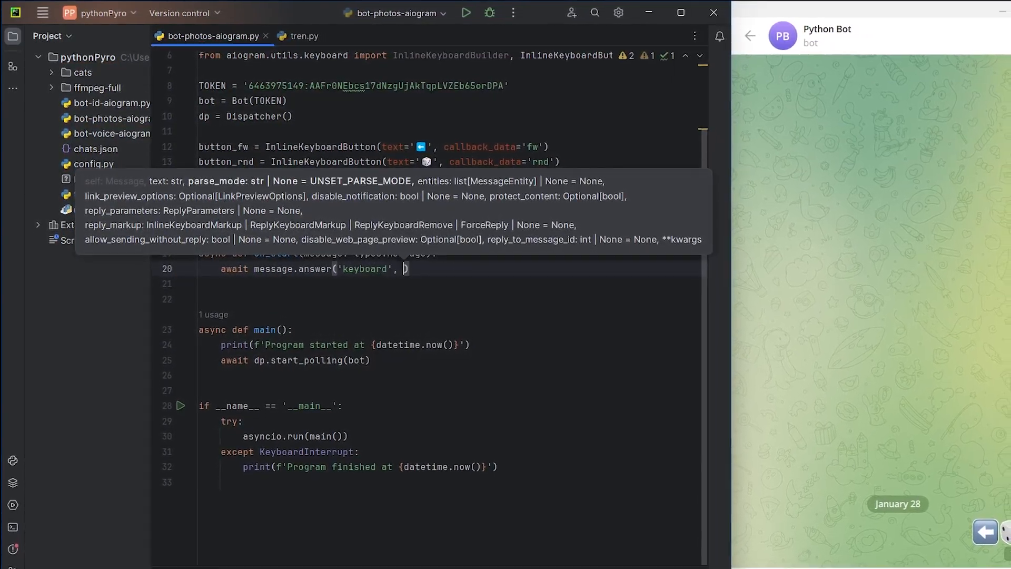
pyautogui.write('reply_markup=kbd.as')
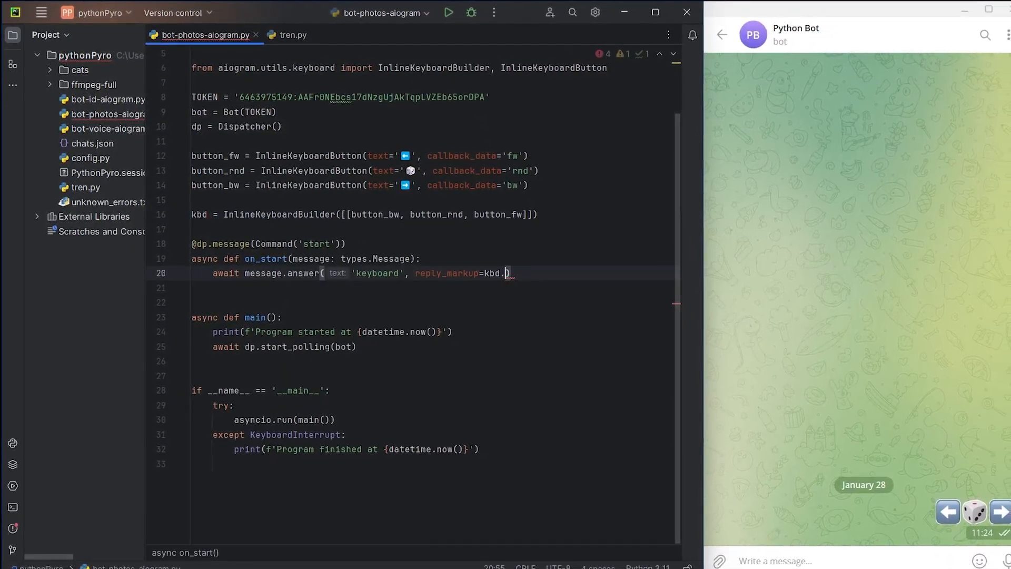
pyautogui.write('as_markup()')
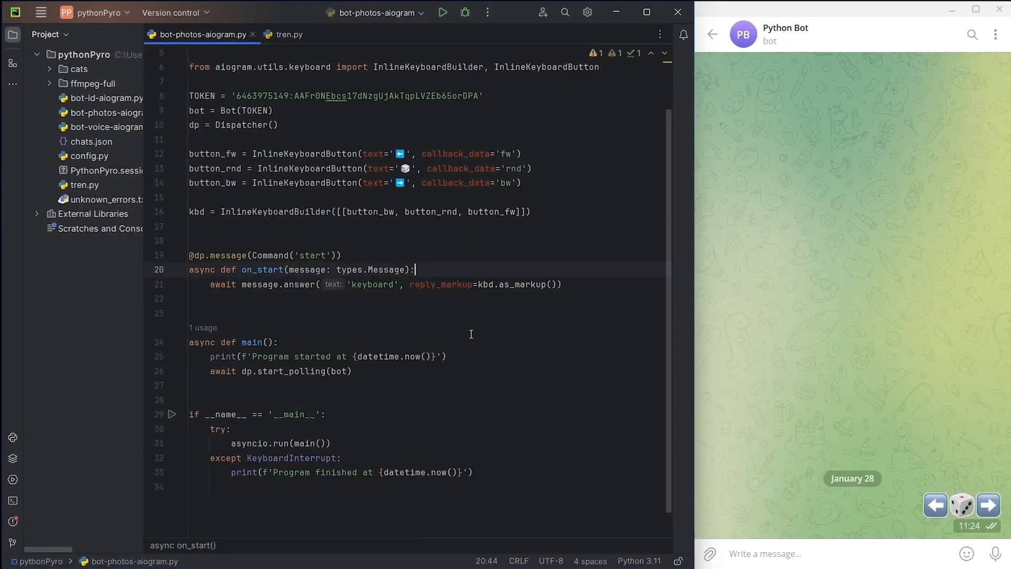
# Run the bot, test /start in Telegram, swap button_bw and button_fw, and retest.
pyautogui.click(443, 11)
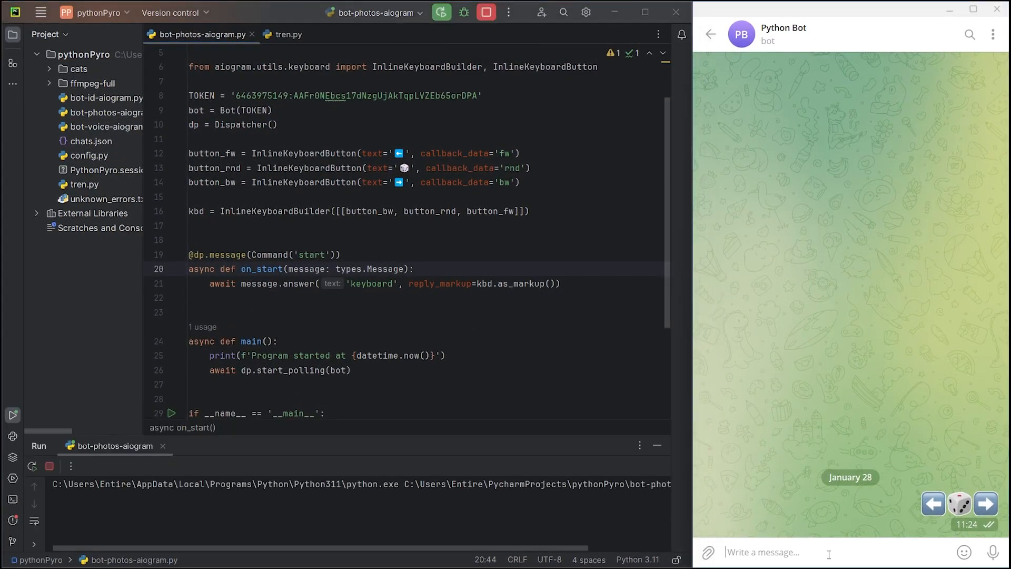
pyautogui.write('/stat')
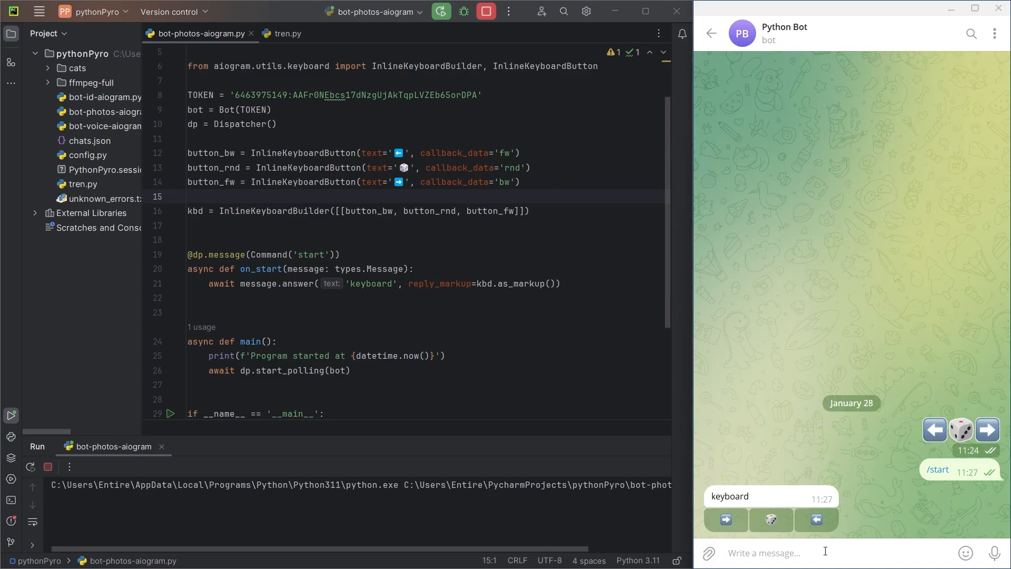
pyautogui.write('/start')
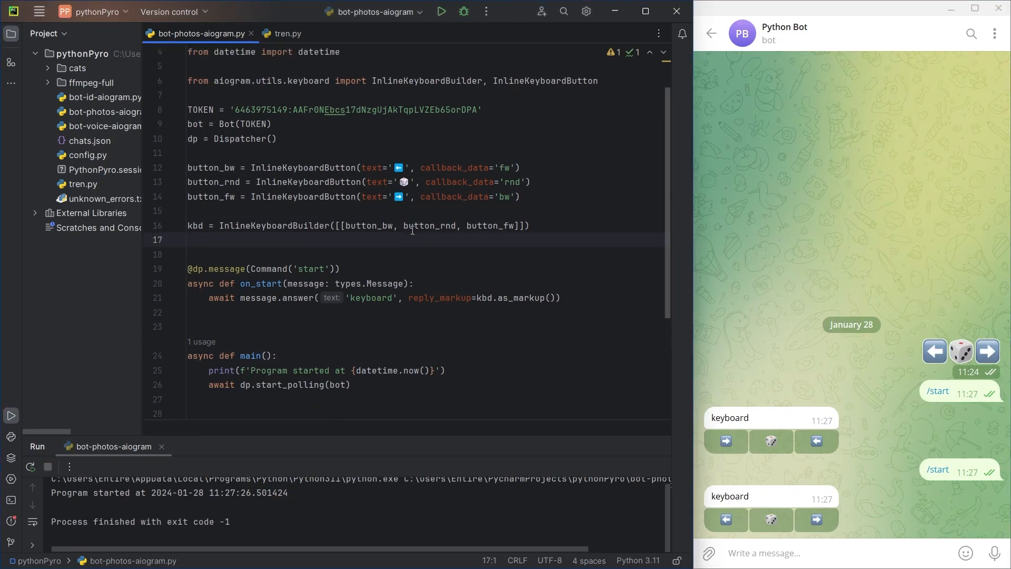
# Import os and choice from random, and check the cat images in the cats folder.
pyautogui.write('import_os')
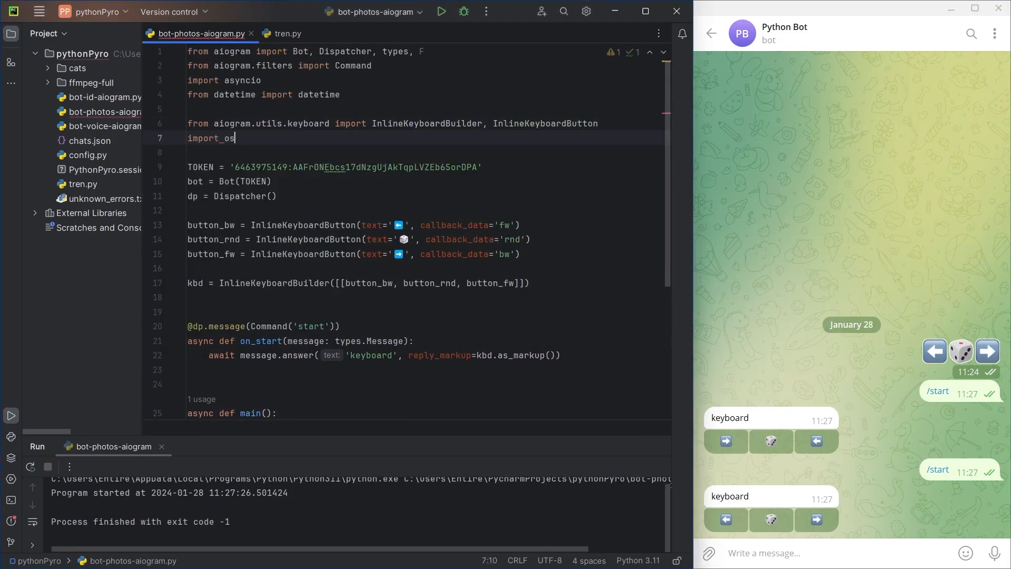
pyautogui.write('from_random import choice')
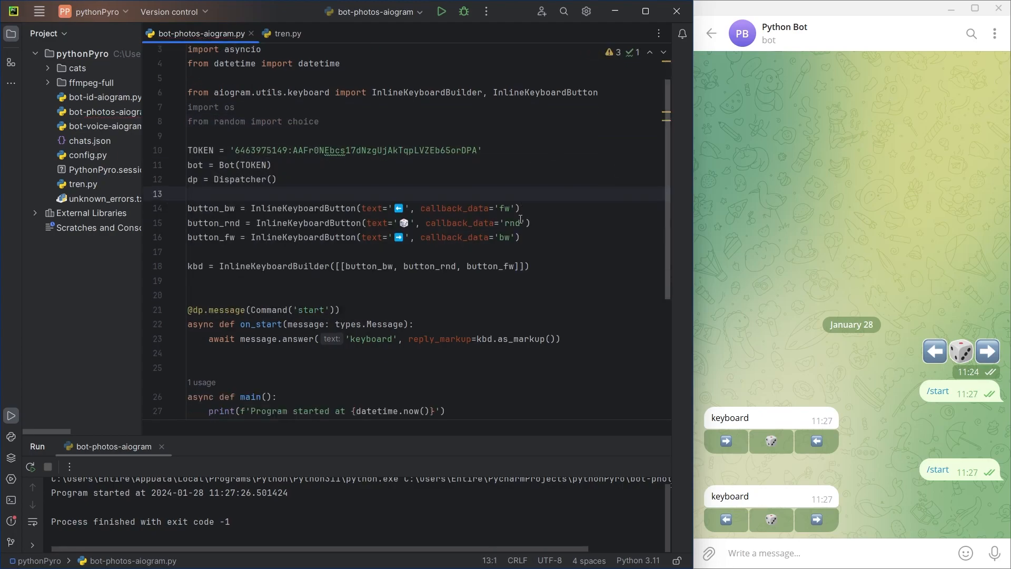
pyautogui.click(76, 67)
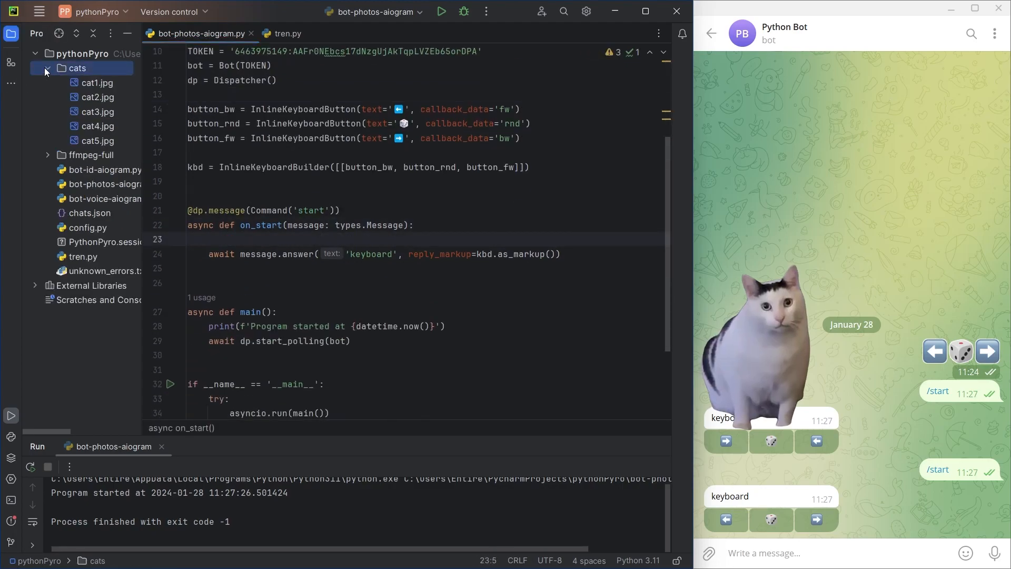
pyautogui.click(98, 97)
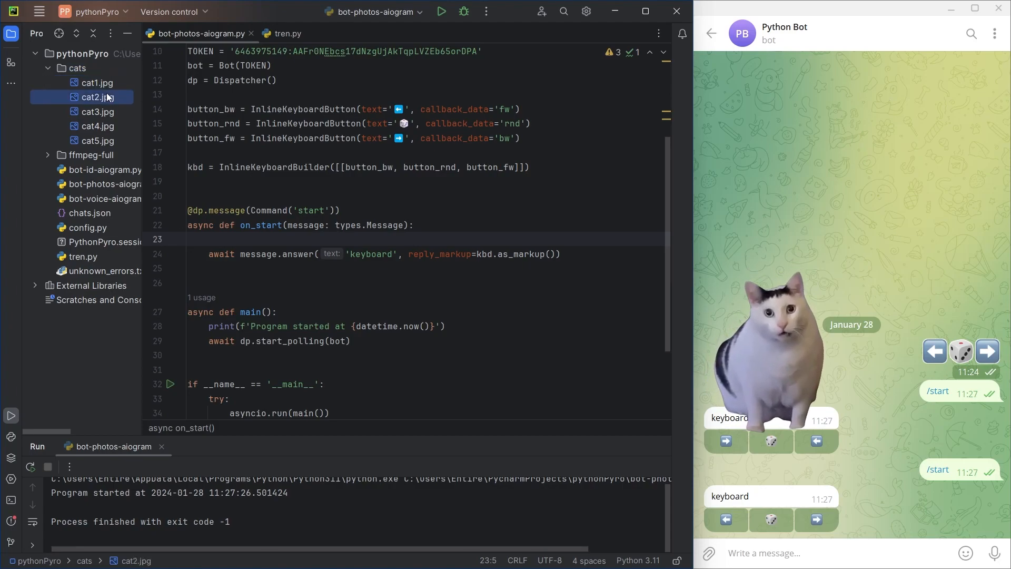
pyautogui.click(47, 68)
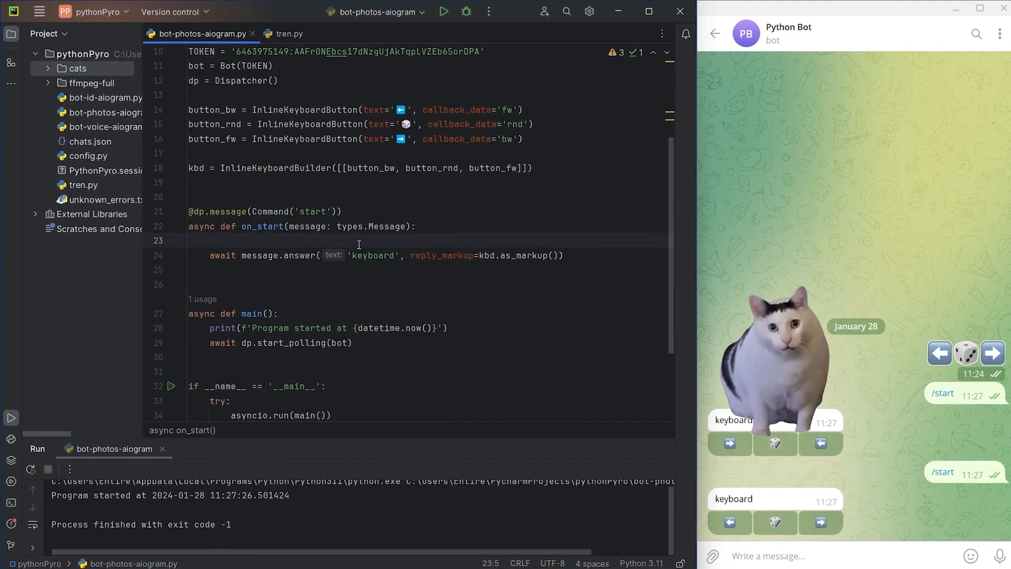
# In on_start, list the cats folder and choose a random file path as 'cats/' + name.
pyautogui.write("cats = os.listdir('')")
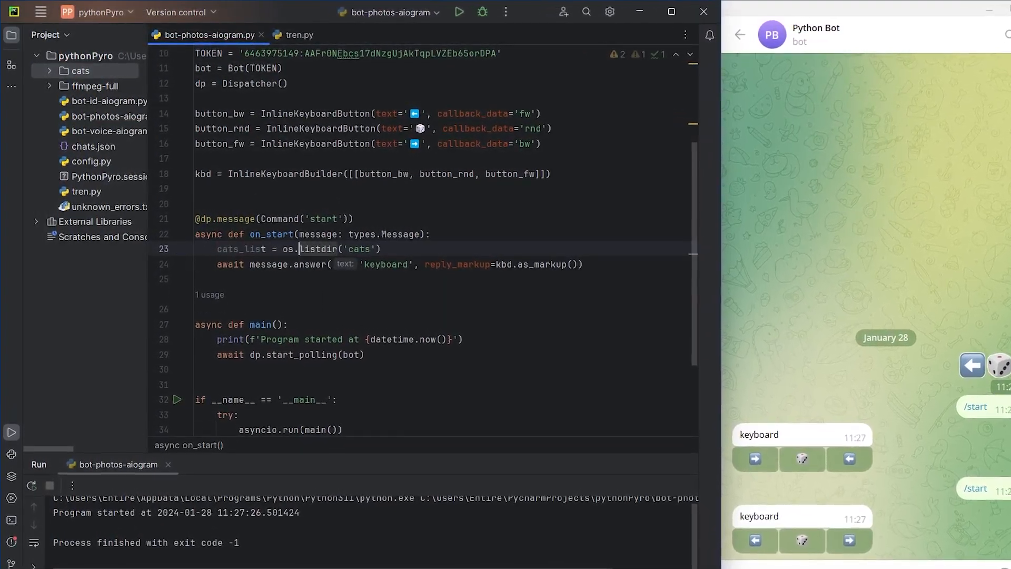
pyautogui.write('cat =')
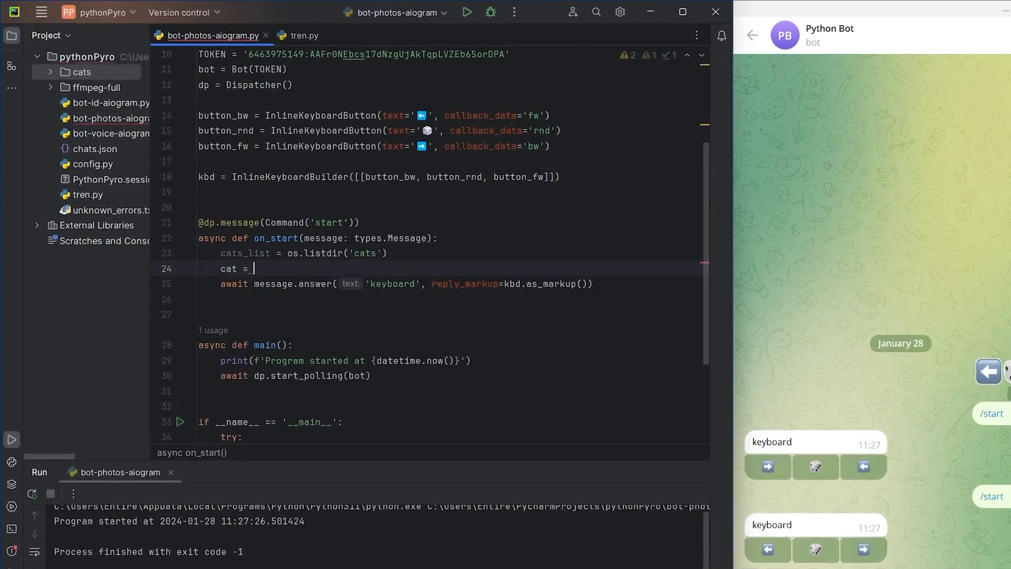
pyautogui.write('choice(cats_list')
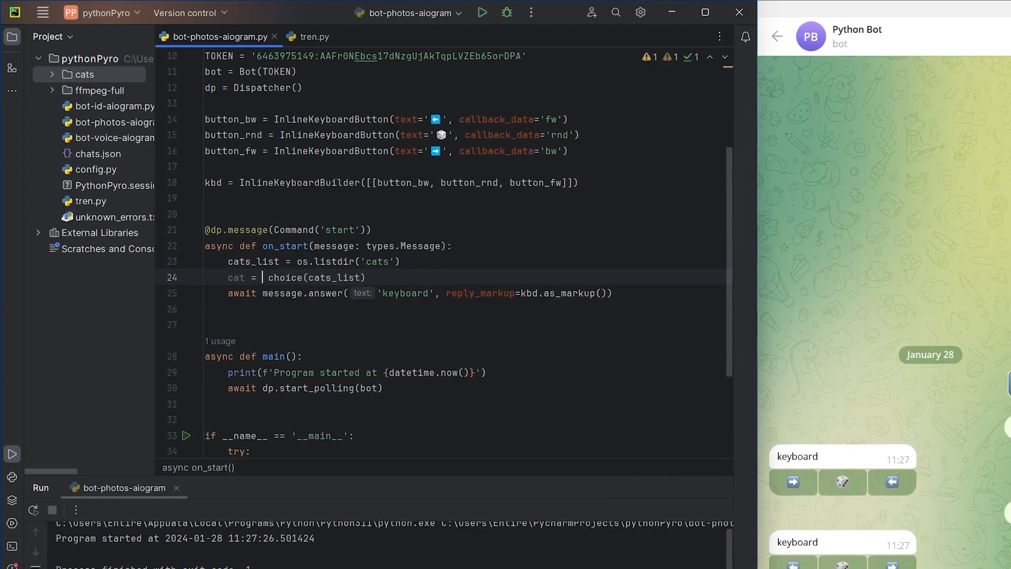
pyautogui.write("'cats/' +")
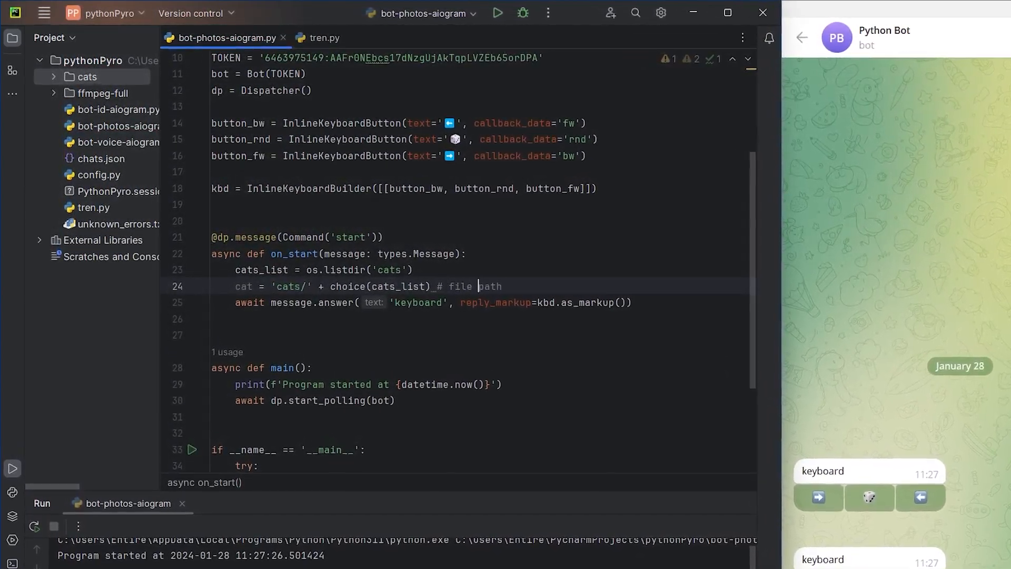
pyautogui.press('enter')
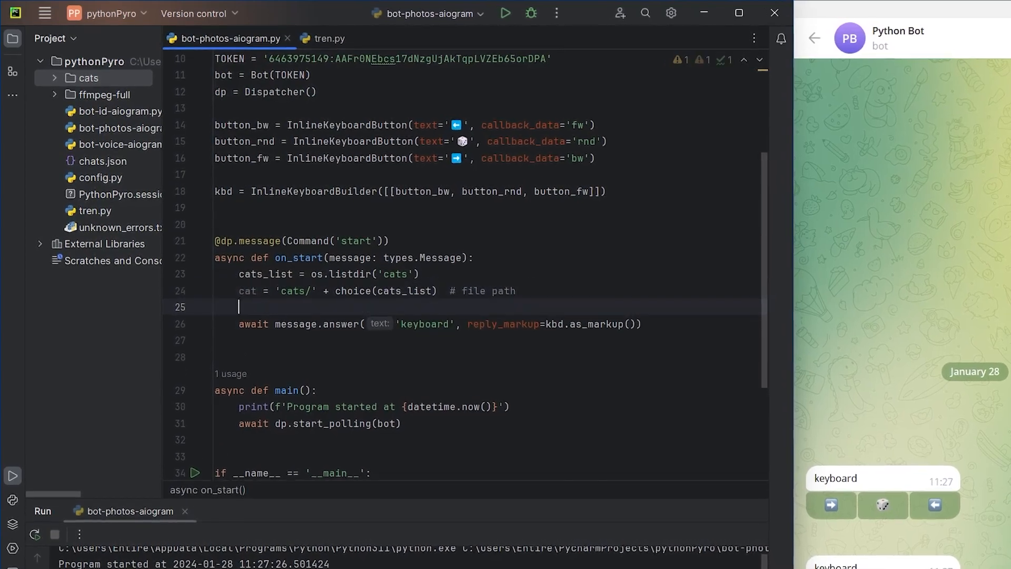
# Send the chosen cat as FSInputFile via answer_photo with kbd.as_markup(), and run to test.
pyautogui.write('photo = FS')
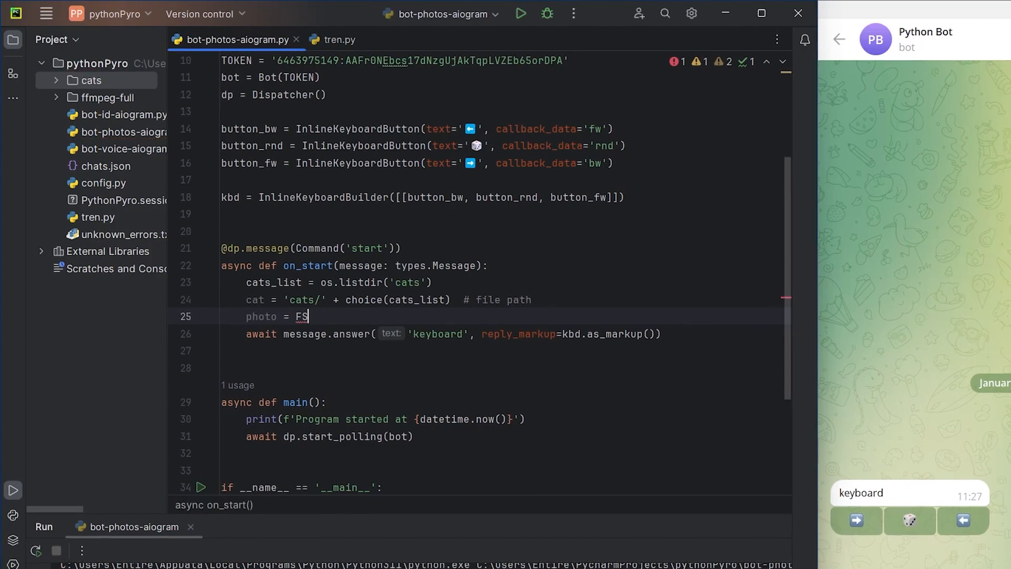
pyautogui.write('types.FSInputFile(cat)')
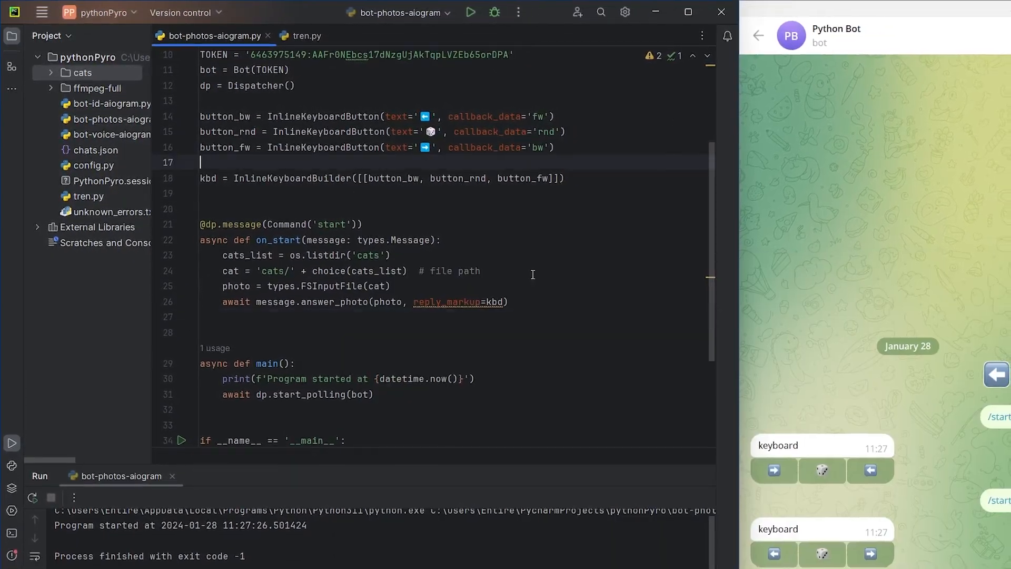
pyautogui.click(470, 12)
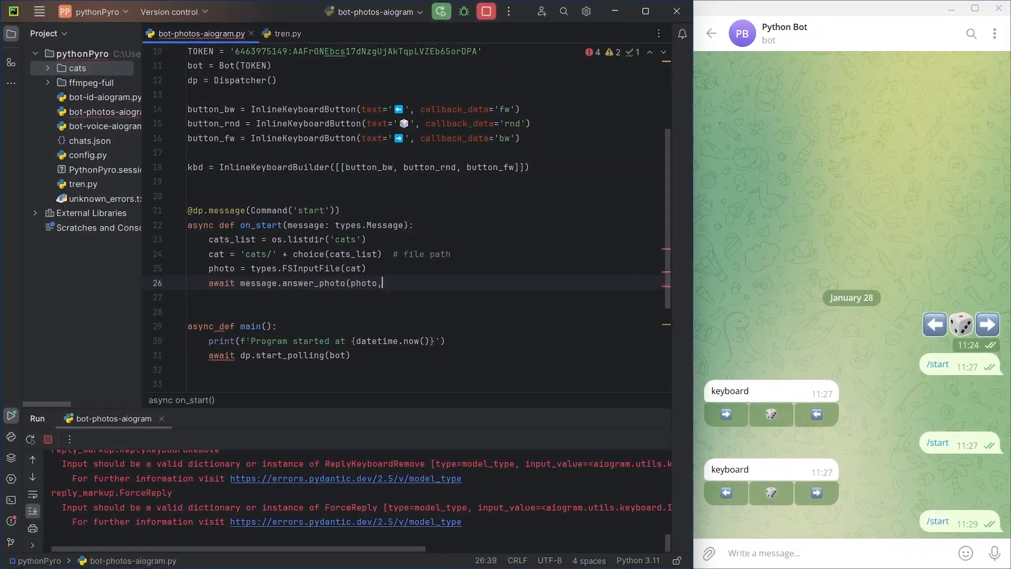
pyautogui.write('reply_markup=kbd.as_markup())')
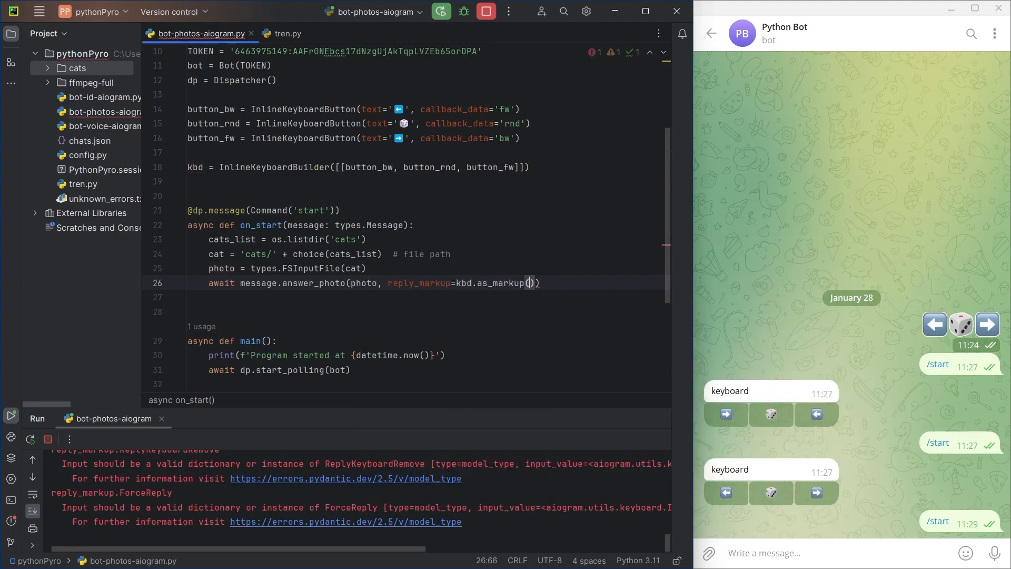
pyautogui.click(441, 11)
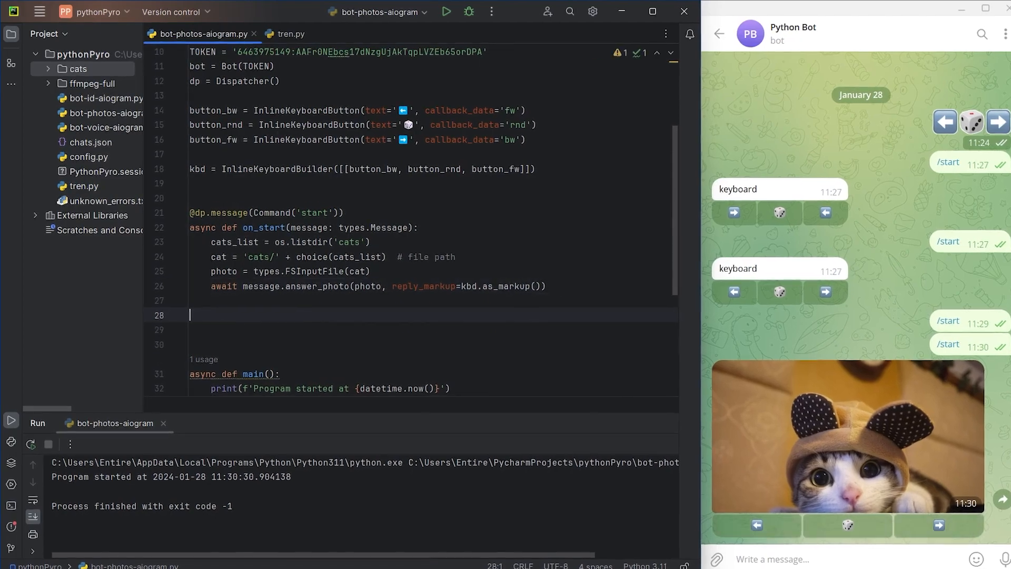
pyautogui.write('@dp.callback_query(')
pyautogui.write('async')
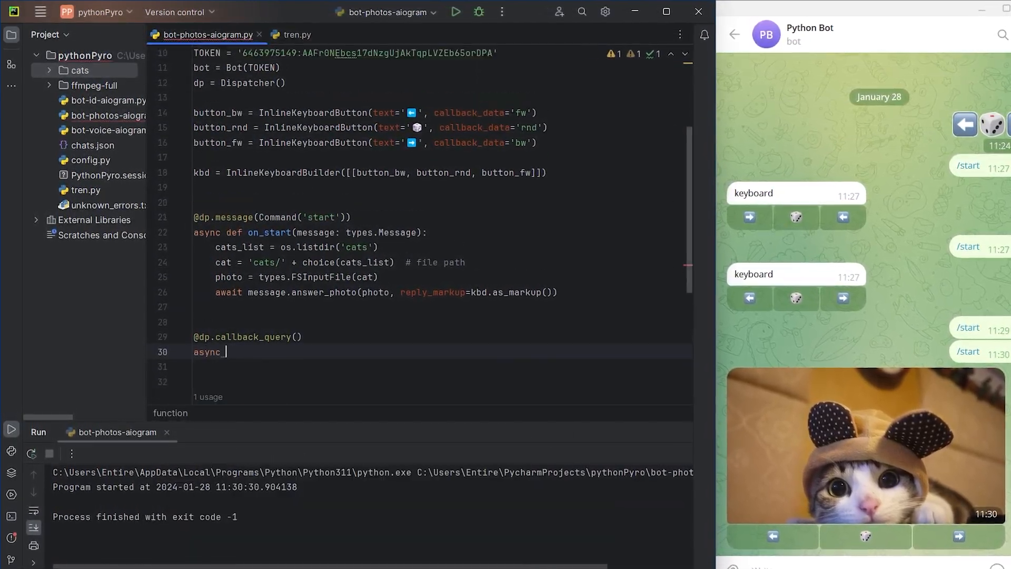
pyautogui.write('def on_qu')
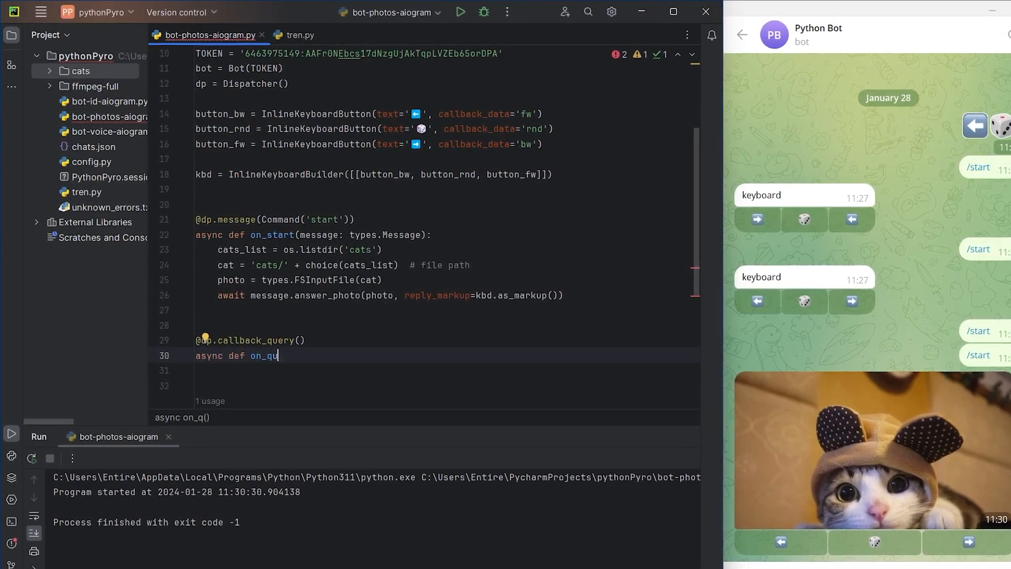
pyautogui.write('ery()')
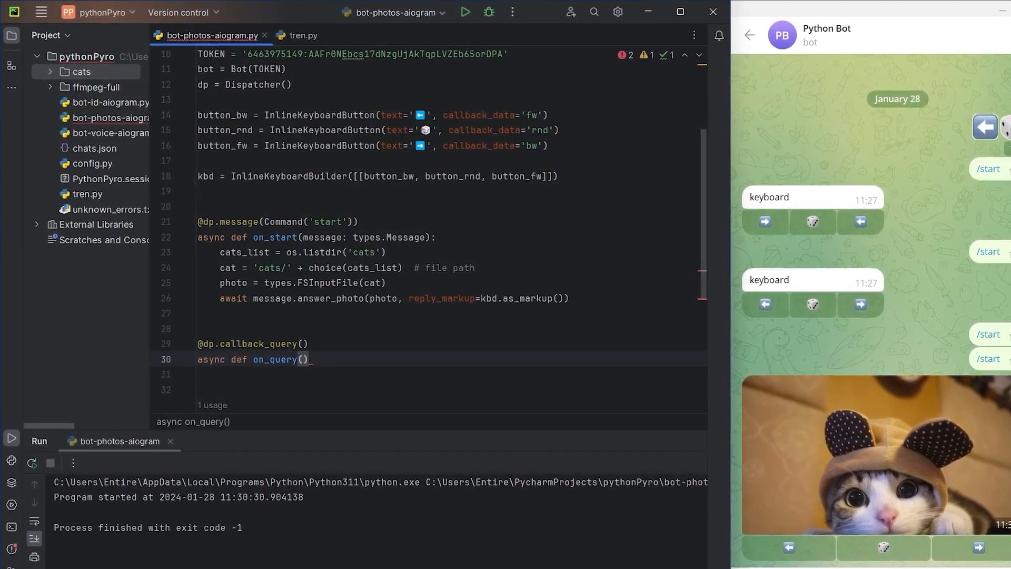
pyautogui.write('query: types.CallbackQuery')
pyautogui.click(452, 374)
pyautogui.write('if')
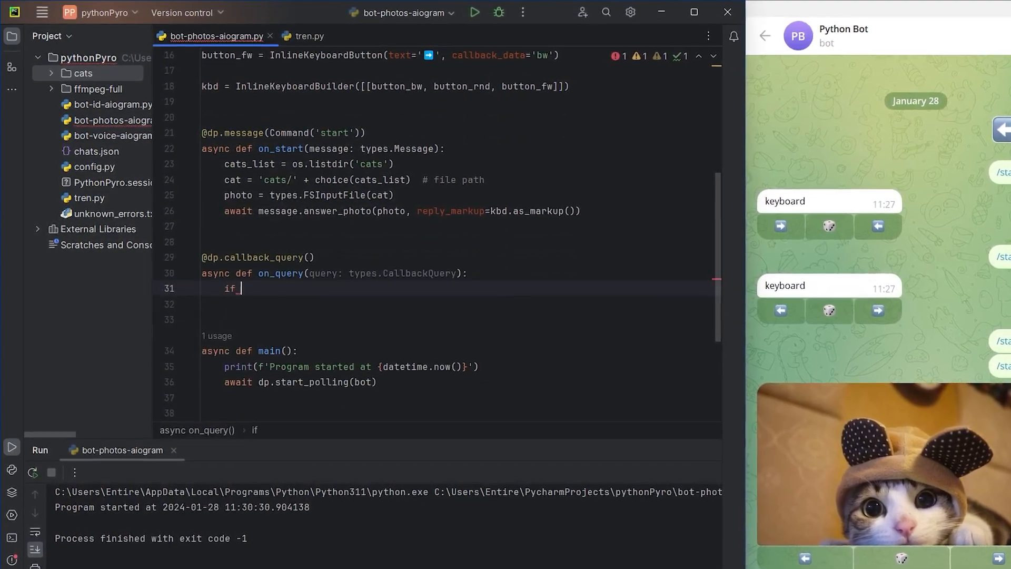
pyautogui.write("query.data == 'fw':")
pyautogui.click(459, 319)
pyautogui.write('if q')
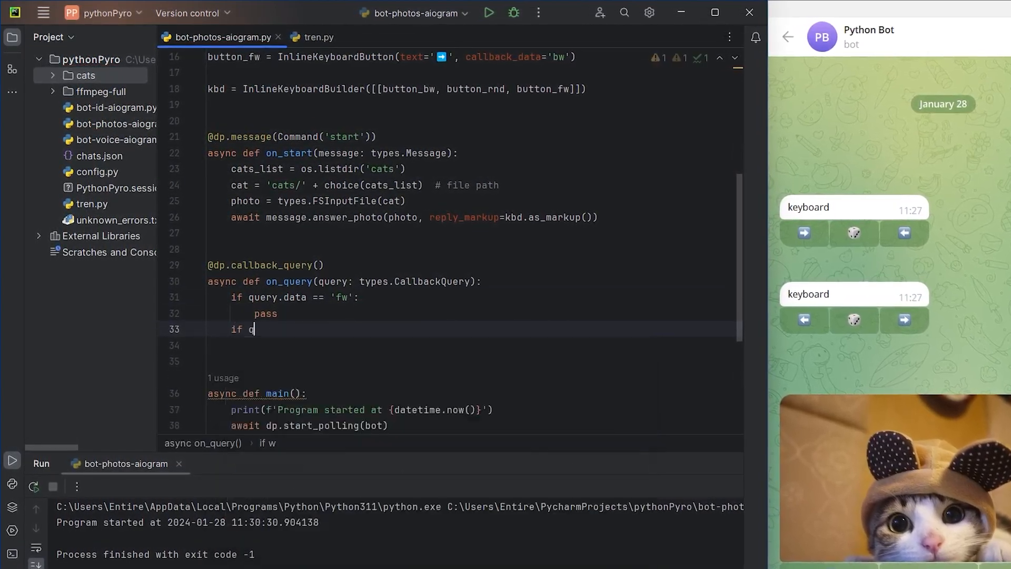
# Branch on query.data for 'fw', 'bw' and 'rnd', printing forward and backward.
pyautogui.write('uery.data ==')
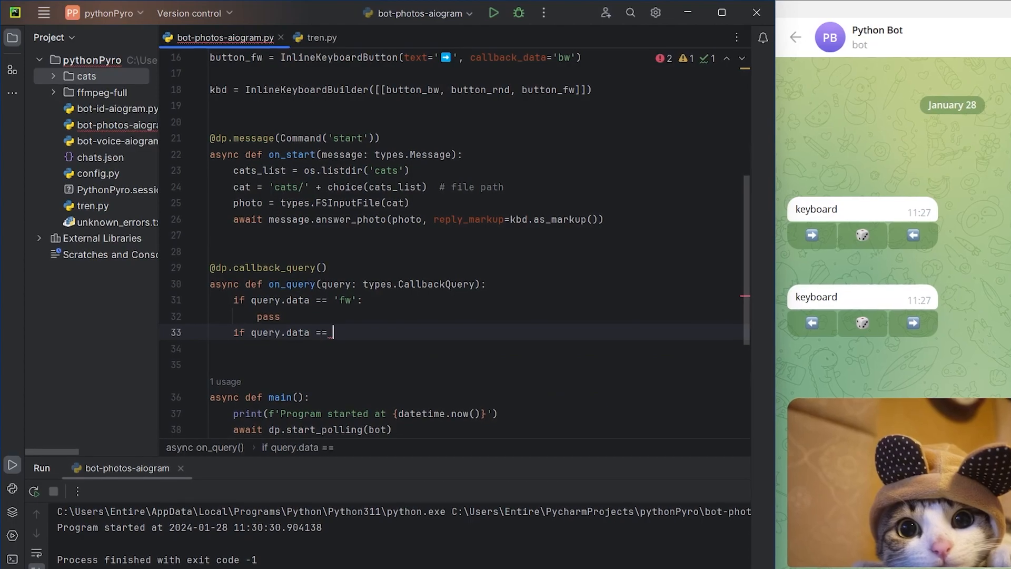
pyautogui.write("'bw':")
pyautogui.click(476, 348)
pyautogui.write('pass')
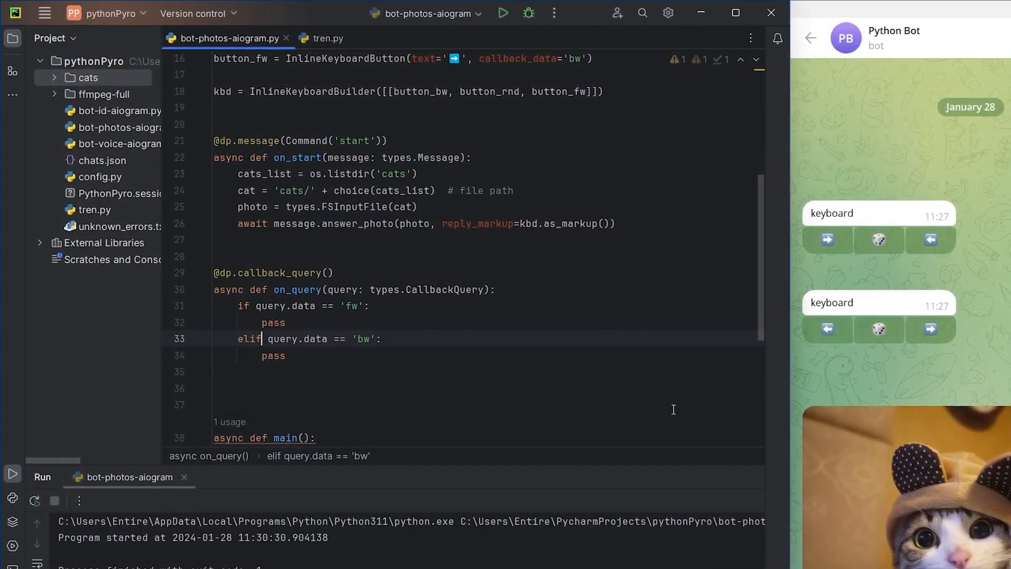
pyautogui.write('elif query.data')
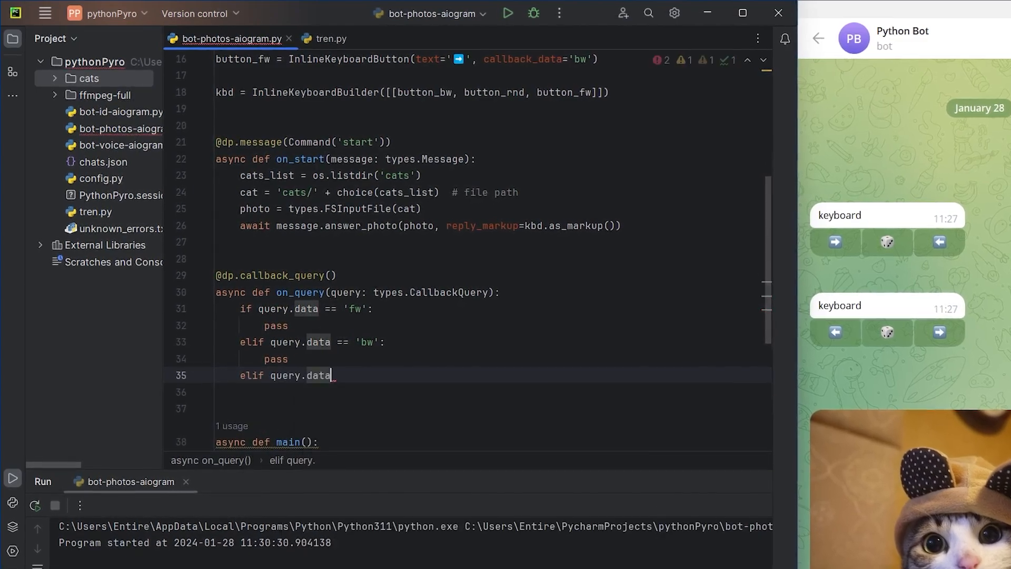
pyautogui.write("== 'rand':")
pyautogui.click(472, 359)
pyautogui.write("print('")
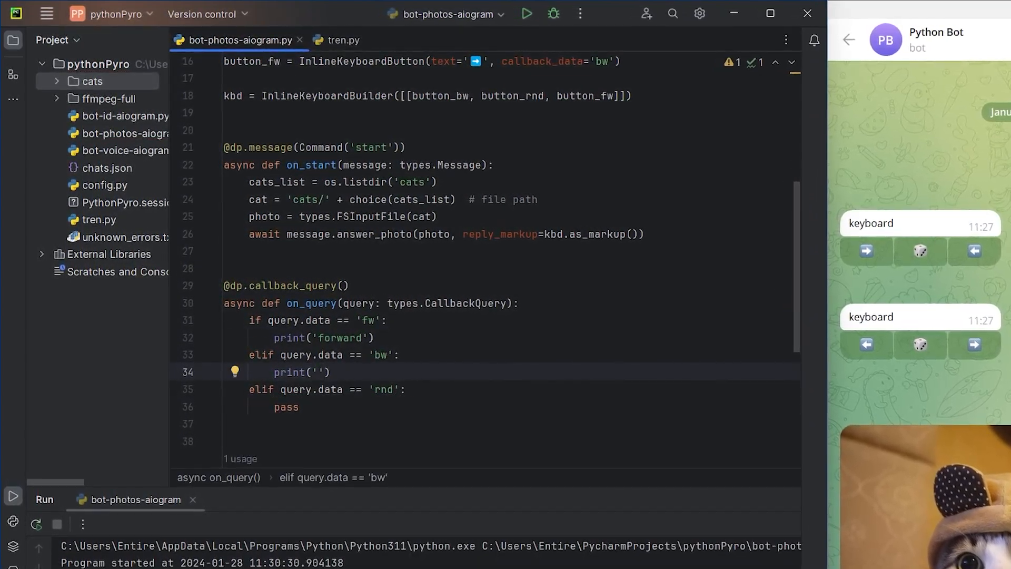
pyautogui.write('backward')
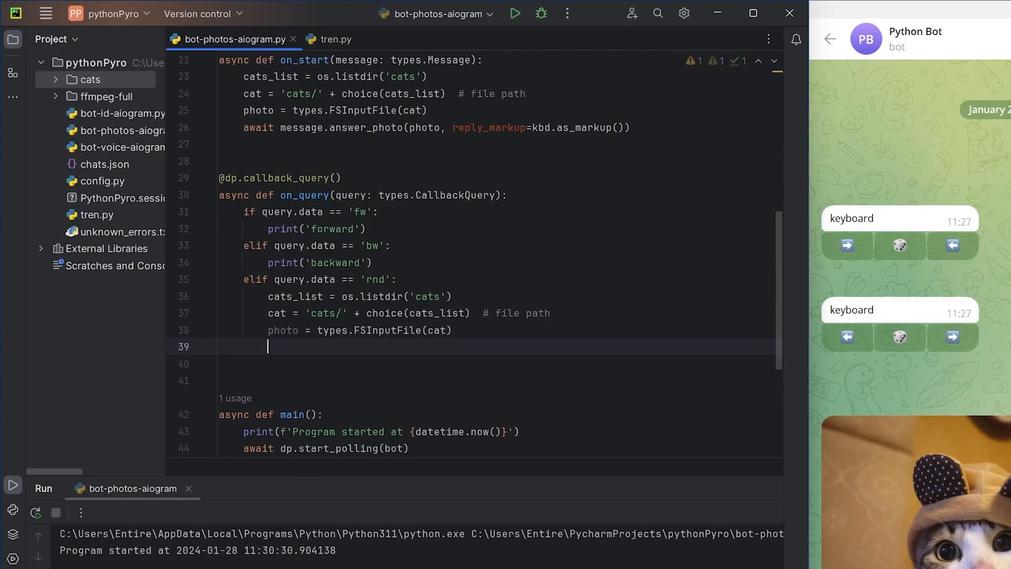
# In the rnd branch, call query.message.edit_media with InputMediaPhoto of the new cat and the keyboard.
pyautogui.write('query.')
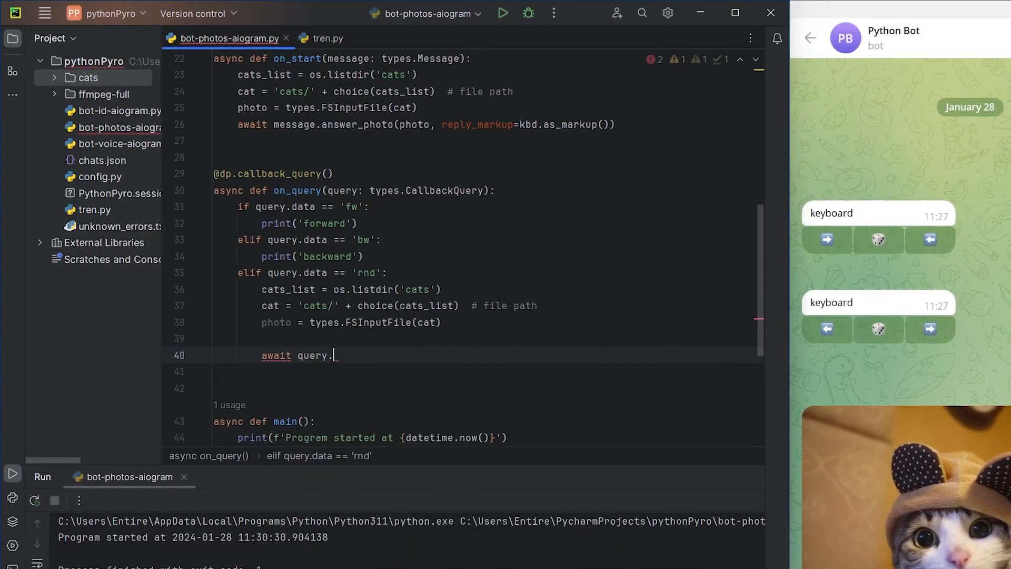
pyautogui.write('message.edit_media()')
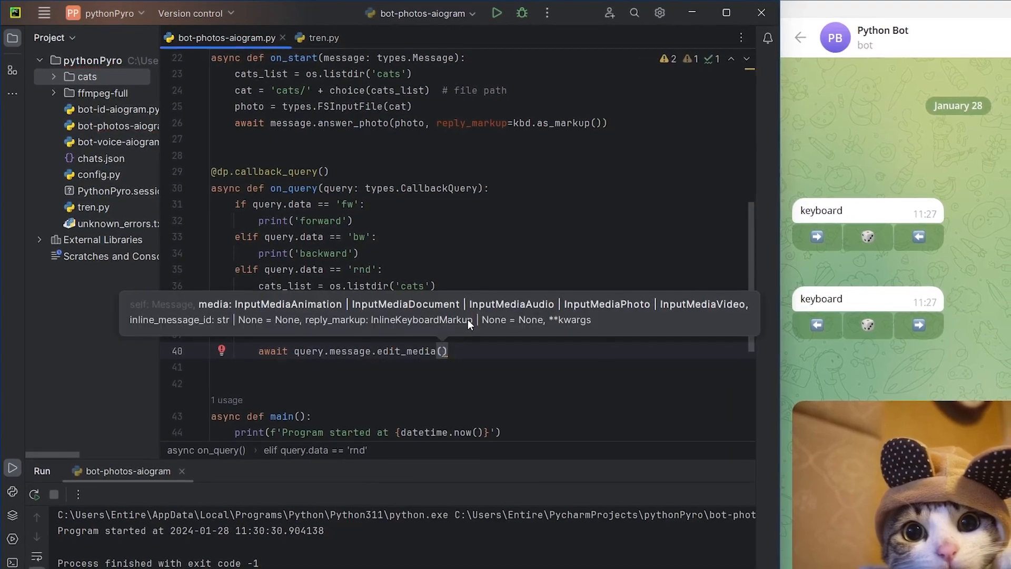
pyautogui.write('types.InputMediaPhoto(media=photo')
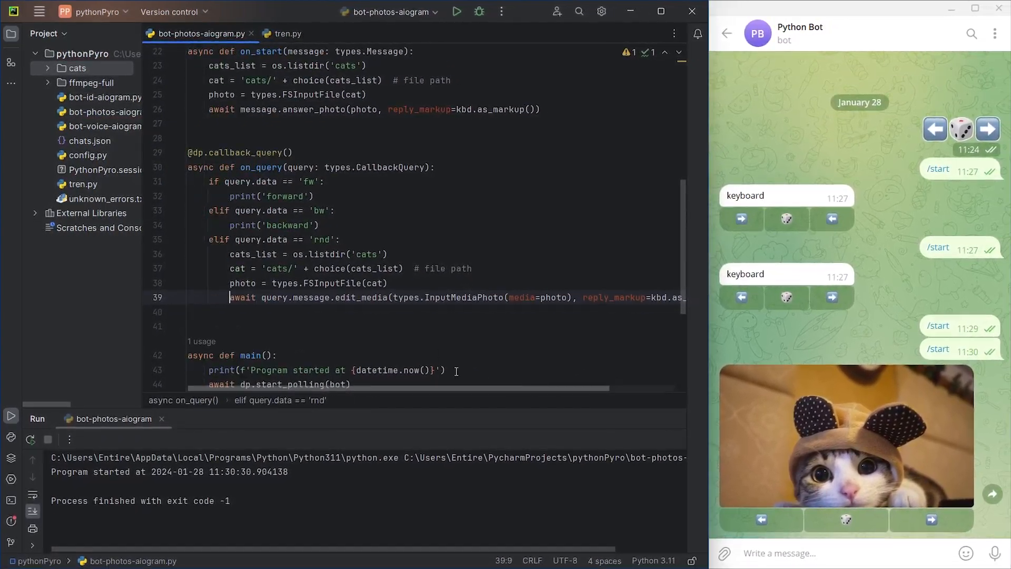
# Run the bot, press the dice button for random cats, and hit a TelegramServerError.
pyautogui.click(457, 12)
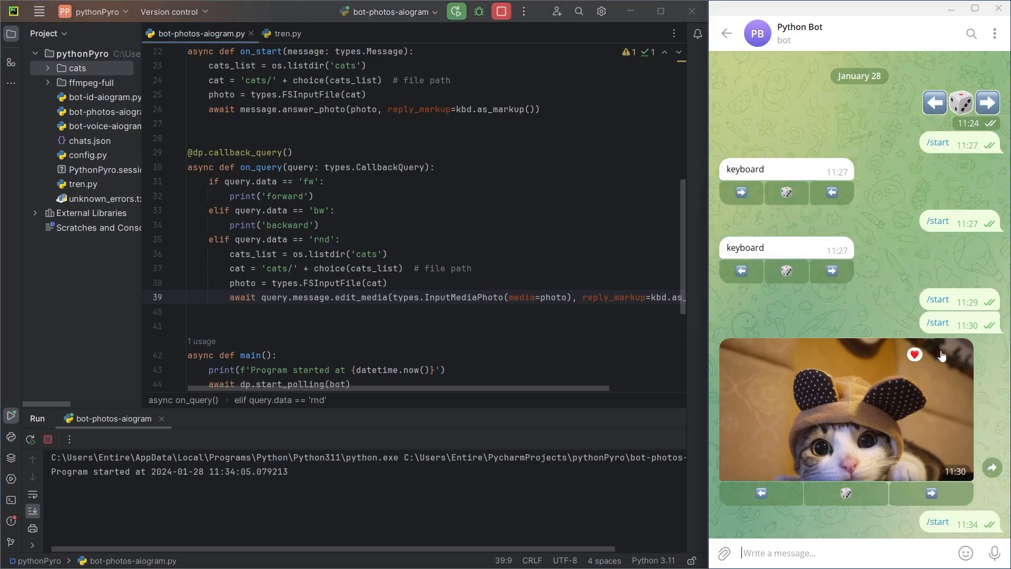
pyautogui.scroll(-3)
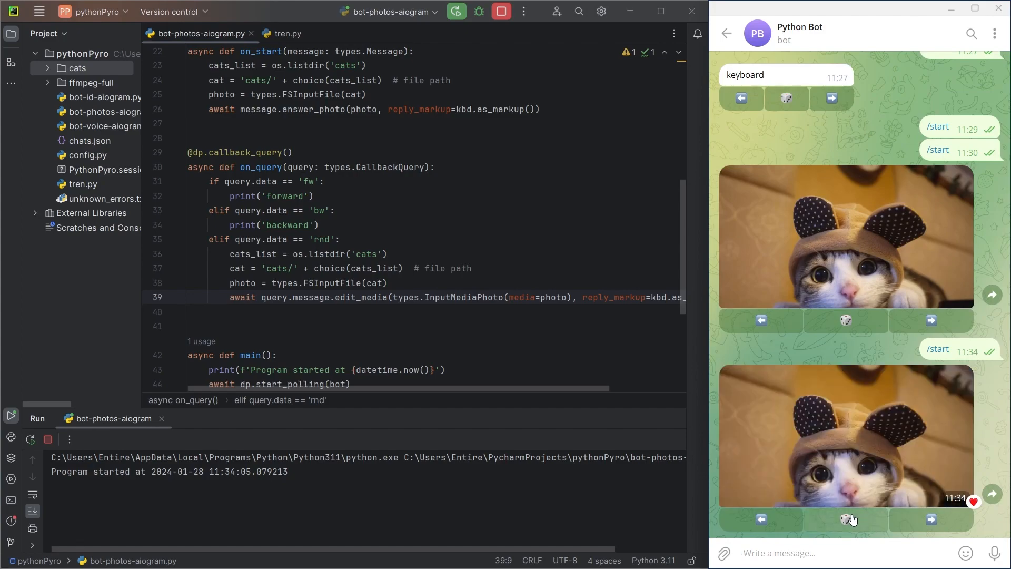
pyautogui.click(845, 519)
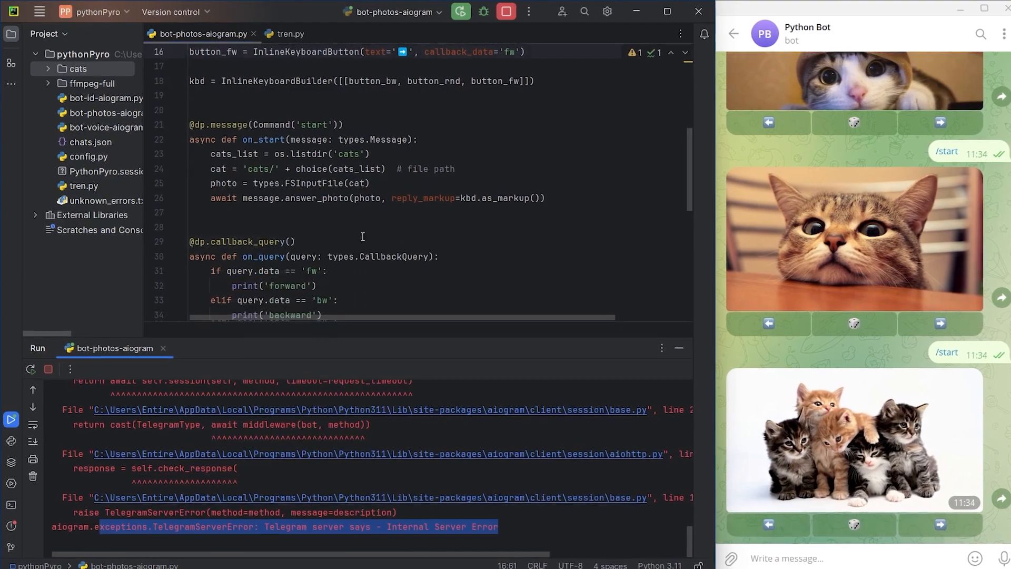
# Wrap edit_media in try/except for TelegramBadRequest and TelegramServerError, importing both from aiogram.exceptions.
pyautogui.scroll(-3)
pyautogui.write('try:')
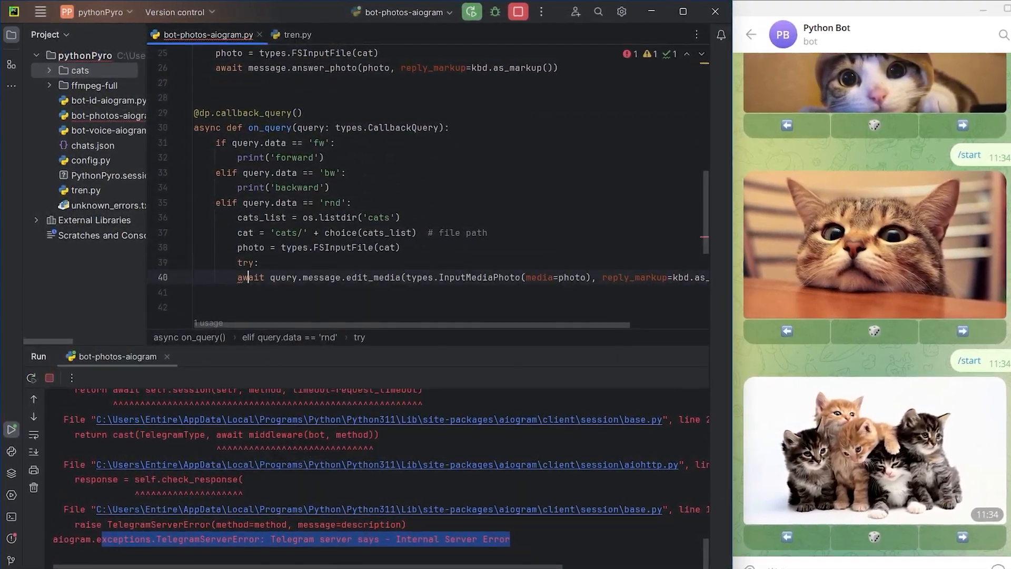
pyautogui.write('except')
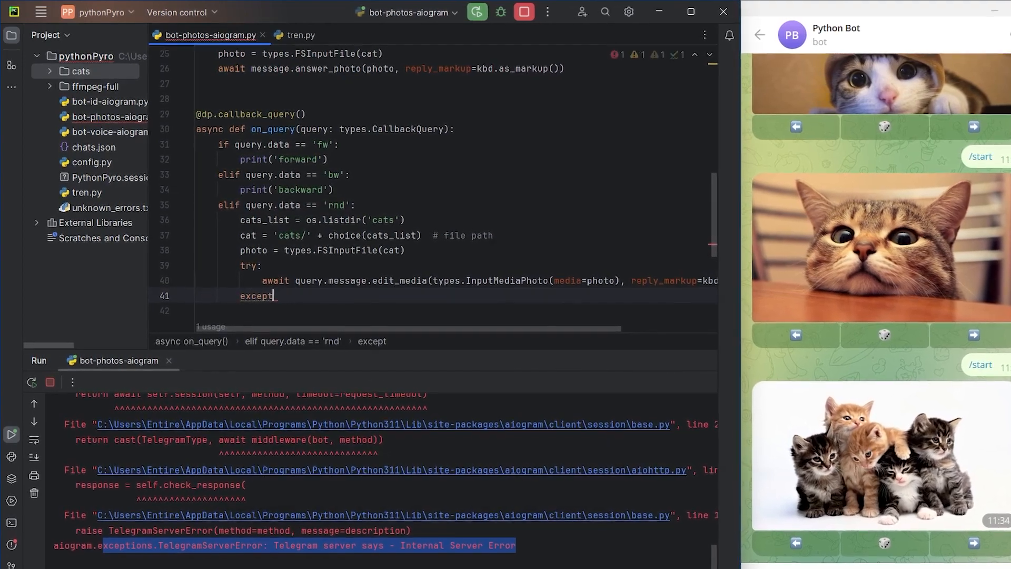
pyautogui.write('TelegramServerError')
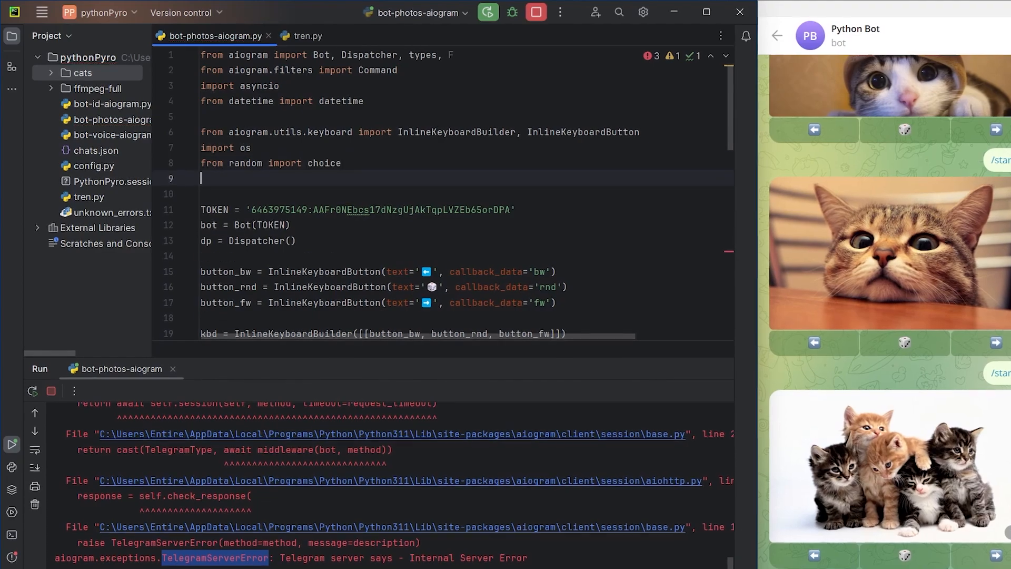
pyautogui.write('from aiogram.exceptions import TelegramBadRequest,')
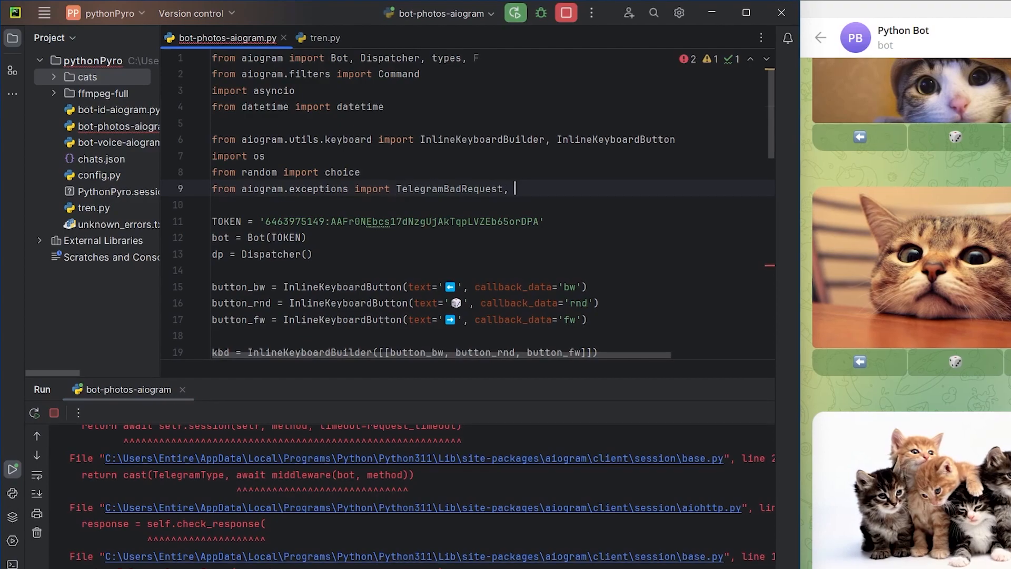
pyautogui.scroll(-3)
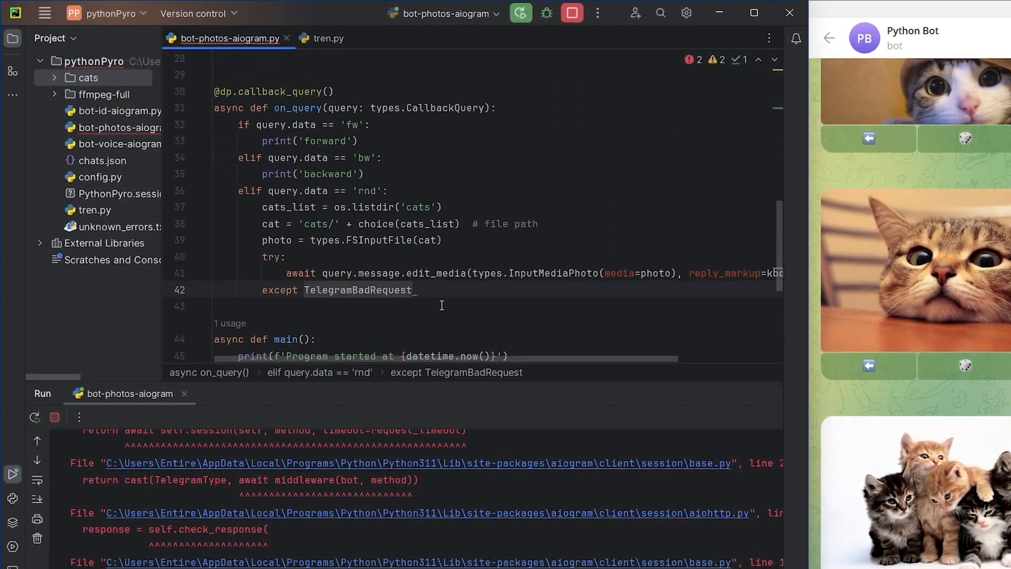
pyautogui.write(', TelegramServerError')
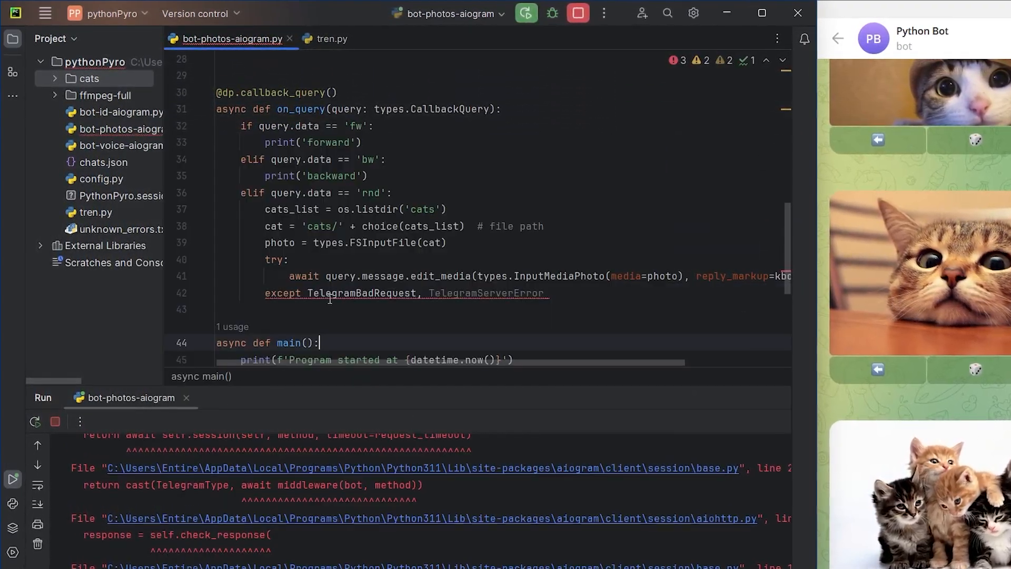
# In the except branch, answer the query with an error alert message.
pyautogui.write('p')
pyautogui.click(503, 309)
pyautogui.write("await query.answer('Error: ')")
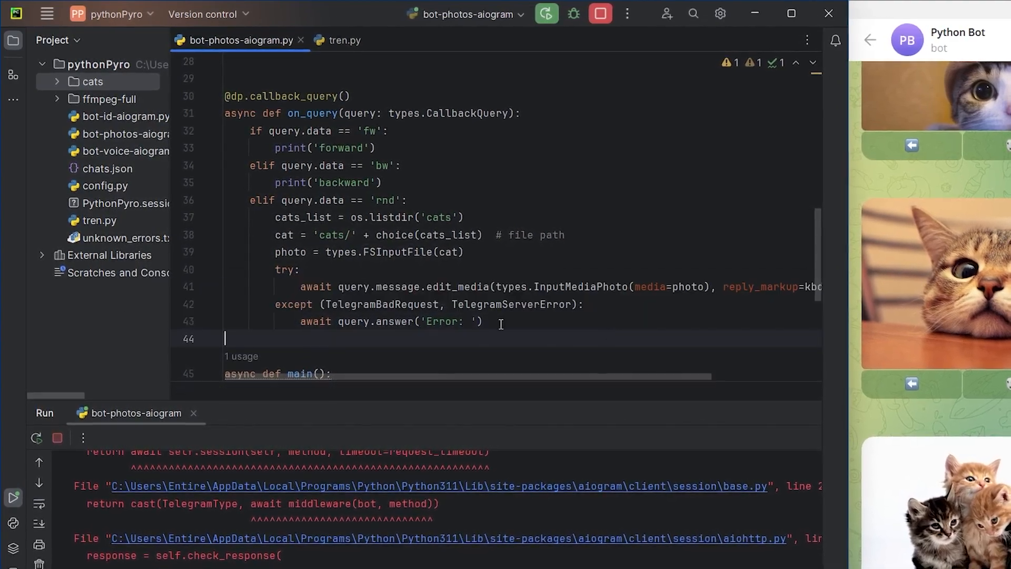
pyautogui.click(338, 40)
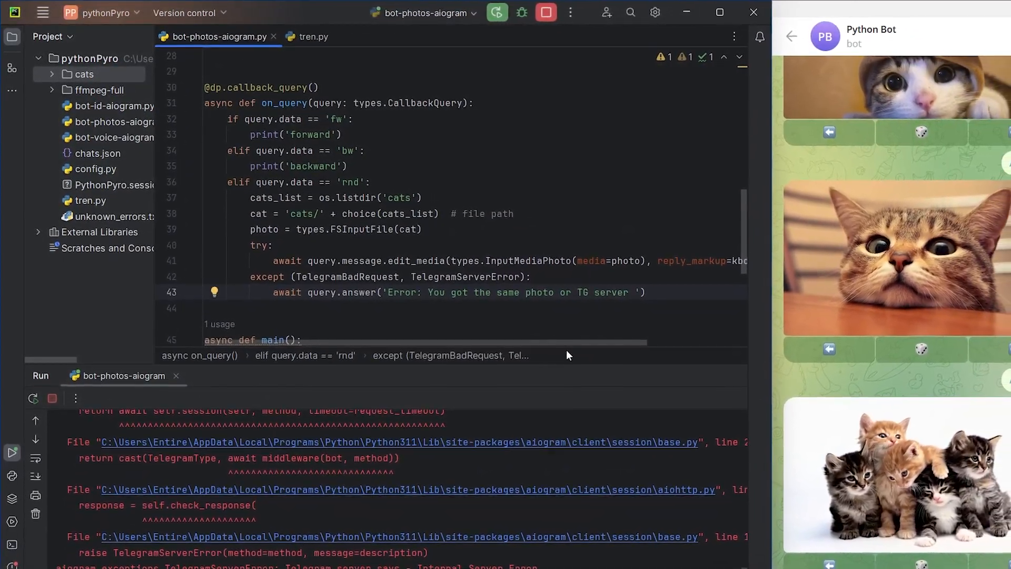
pyautogui.write('error')
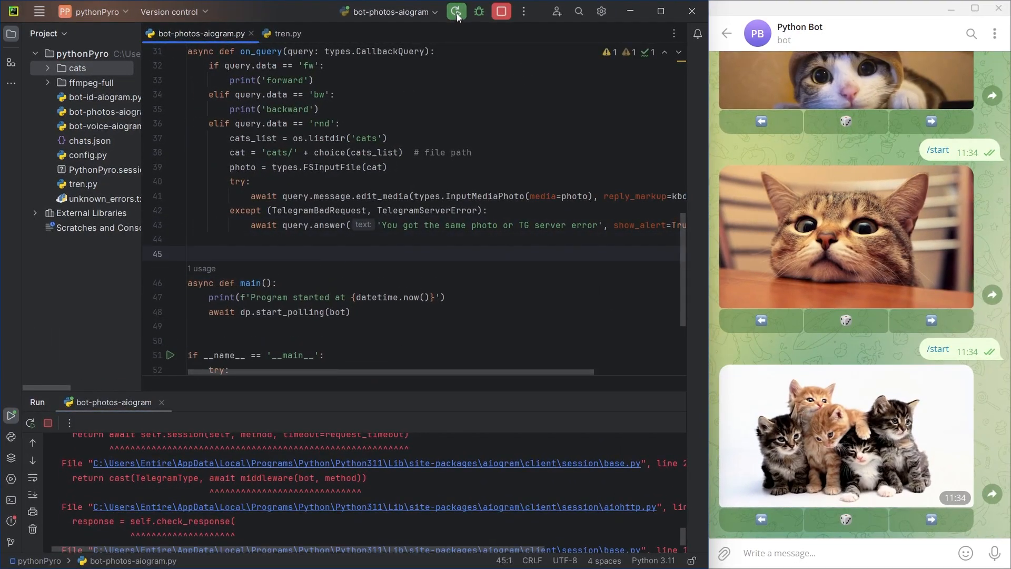
# Rerun the bot so the show_alert error handling takes effect.
pyautogui.click(455, 12)
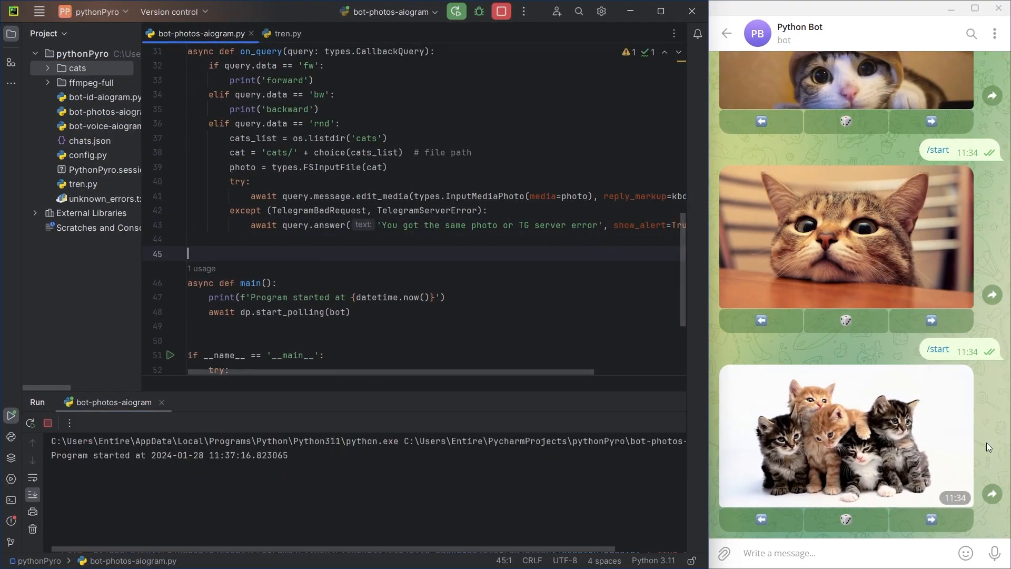